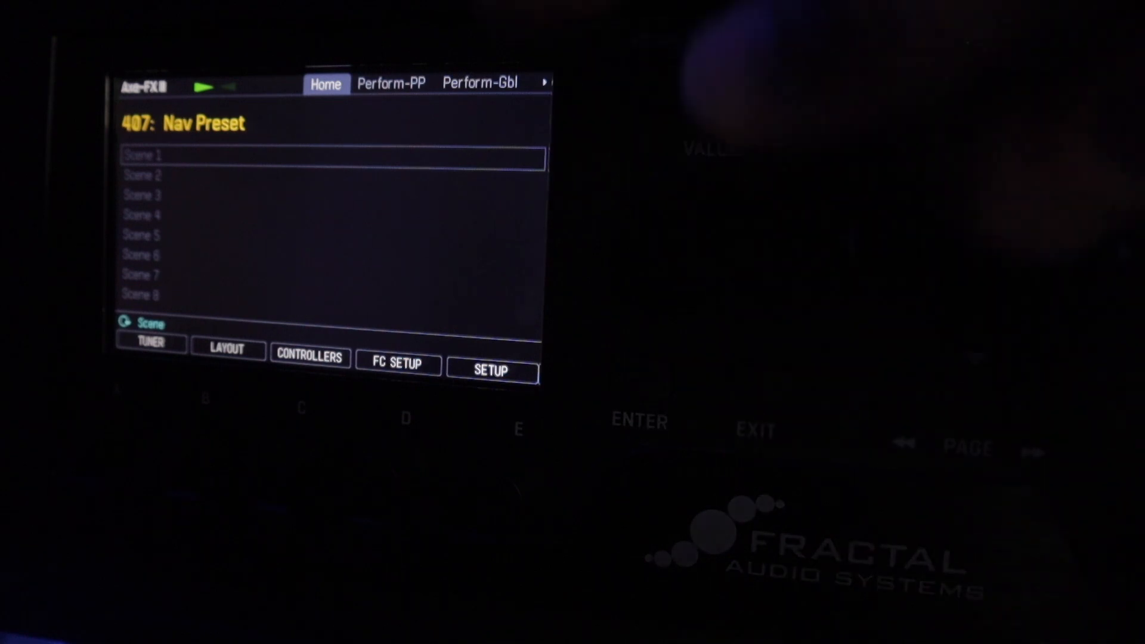
Page right to the preset's Perform page, then page back left out of it
left_click(391, 84)
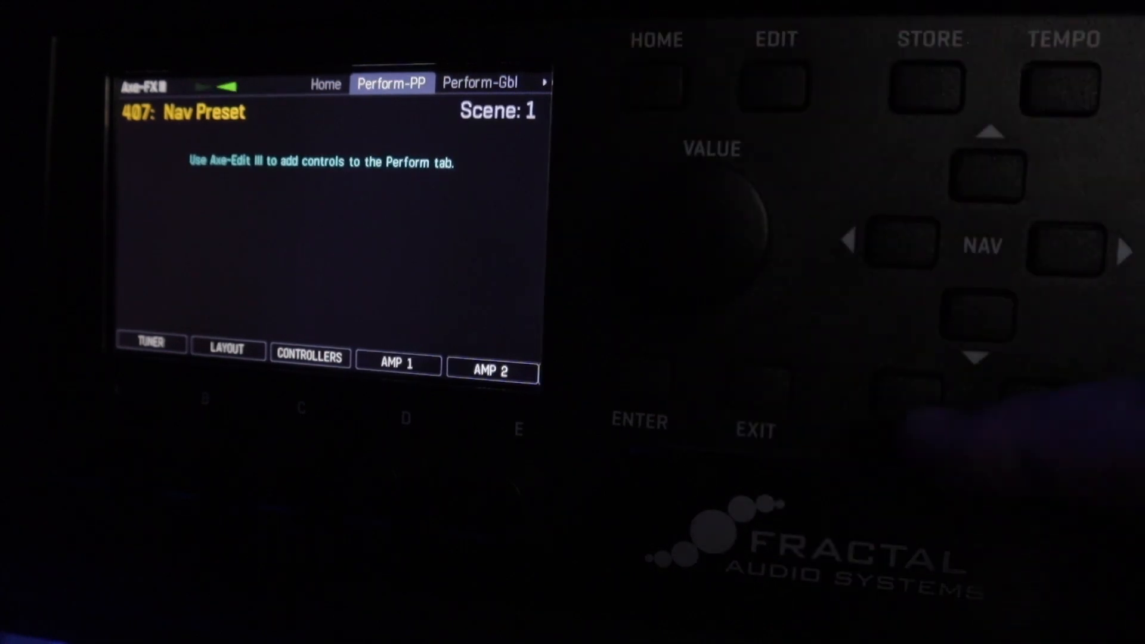
left_click(325, 83)
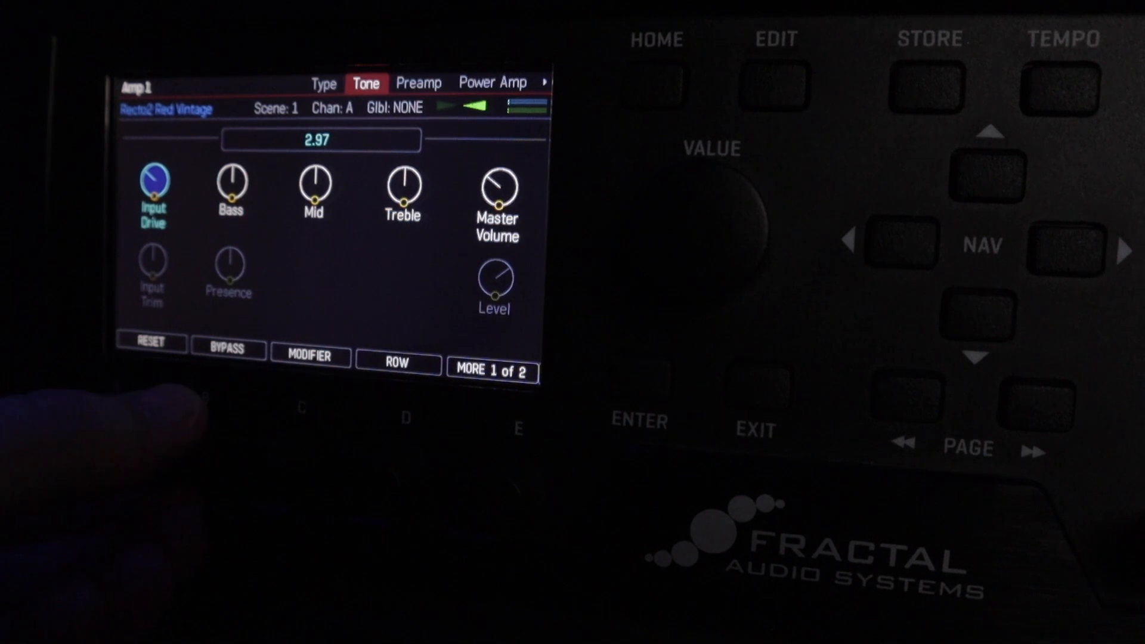
Step through Amp 1's Tone parameters from Input Drive past Bass to Treble
left_click(231, 190)
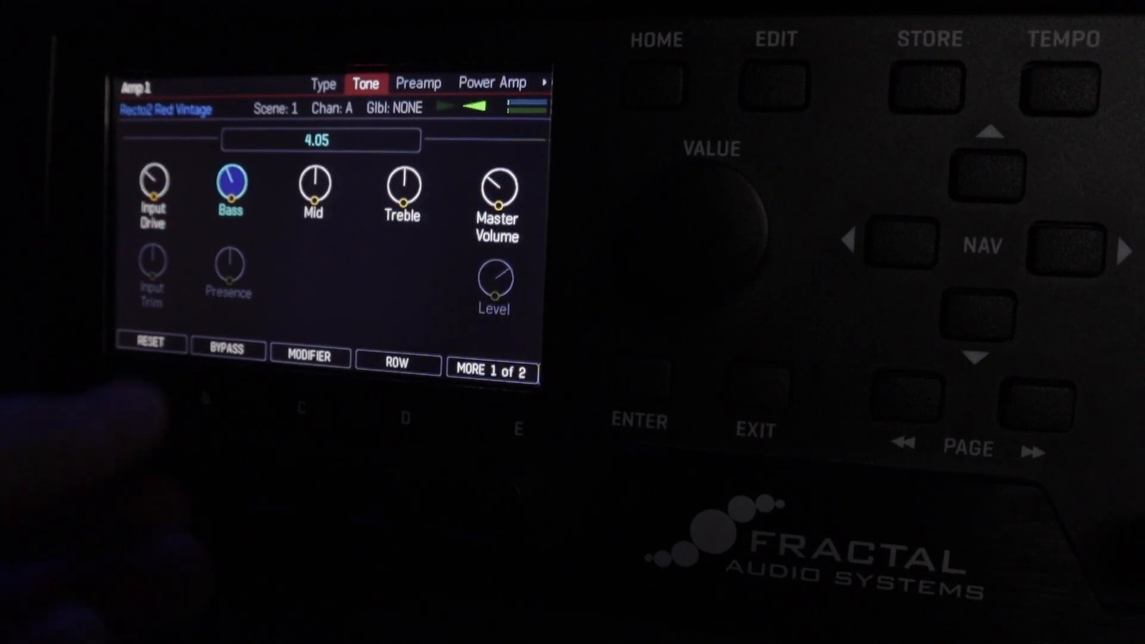
left_click(312, 191)
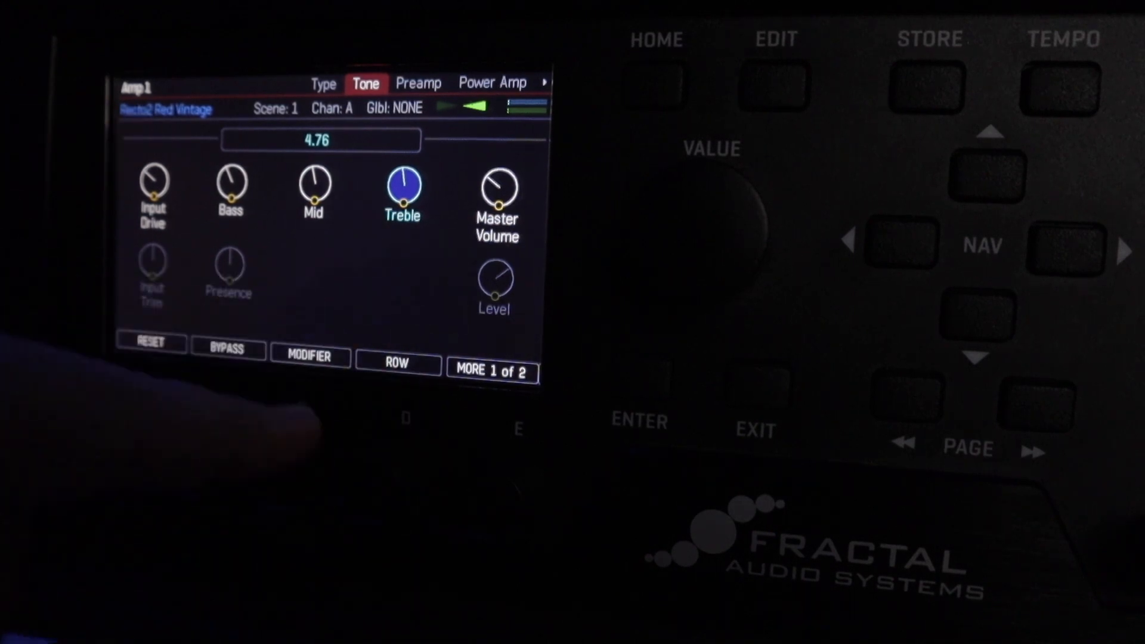
left_click(227, 274)
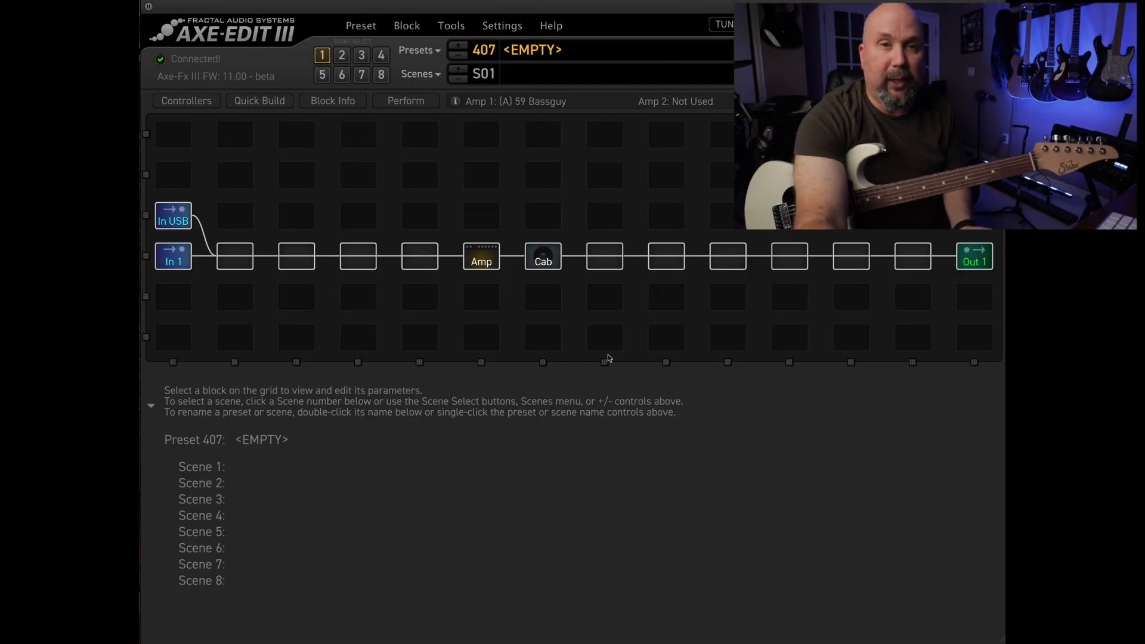
mouse_move(418, 16)
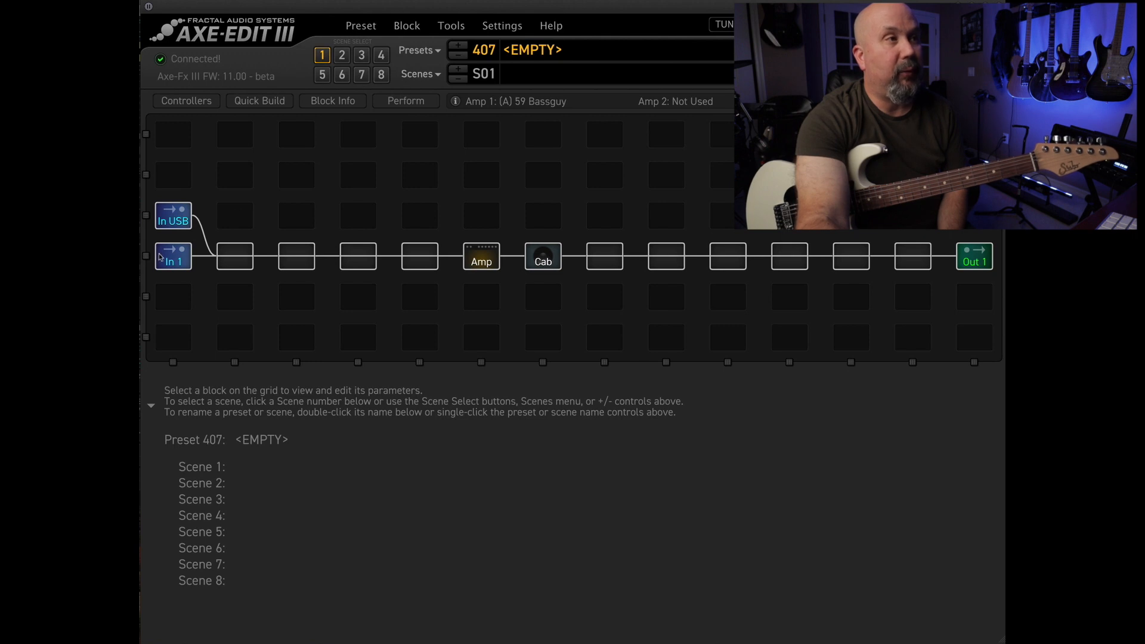
mouse_move(959, 257)
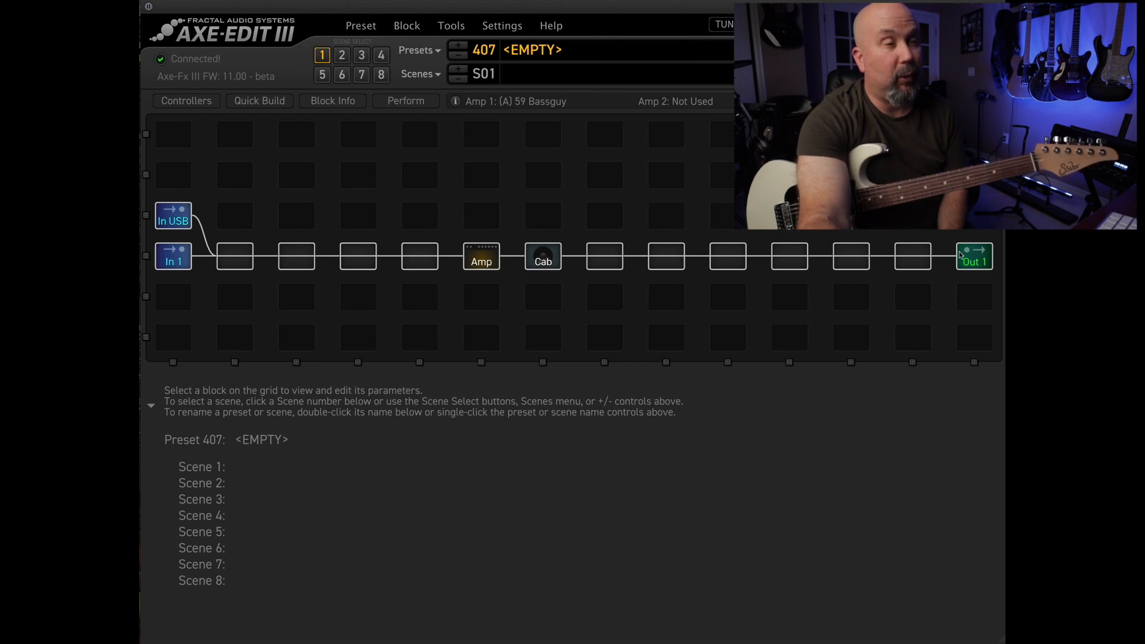
Briefly show the Preset menu's commands and dismiss it again
left_click(360, 25)
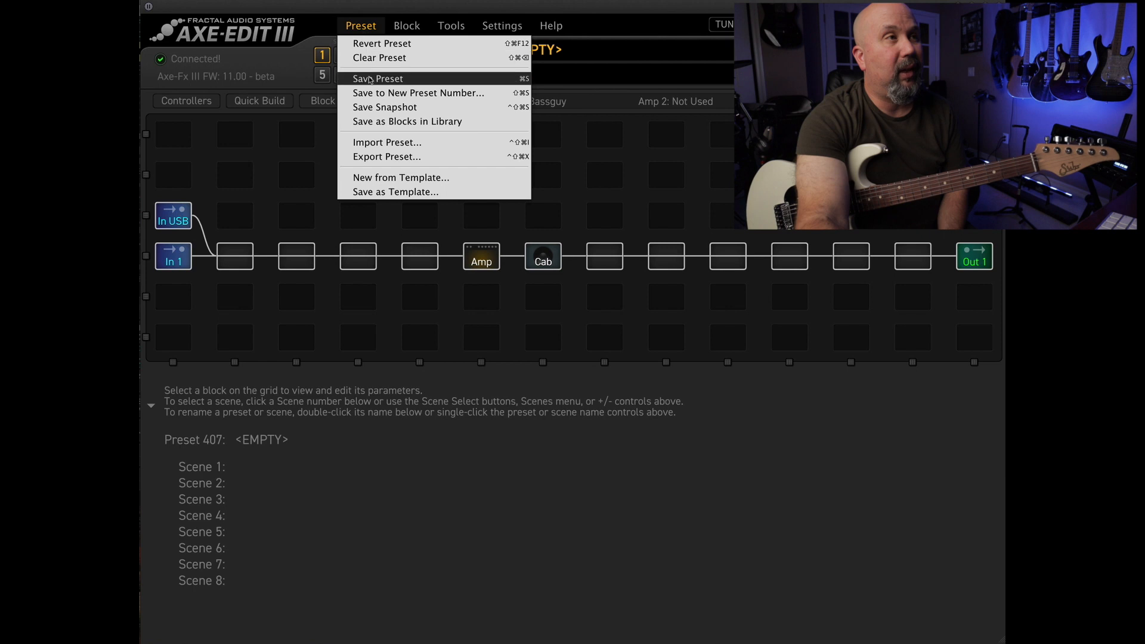
left_click(173, 256)
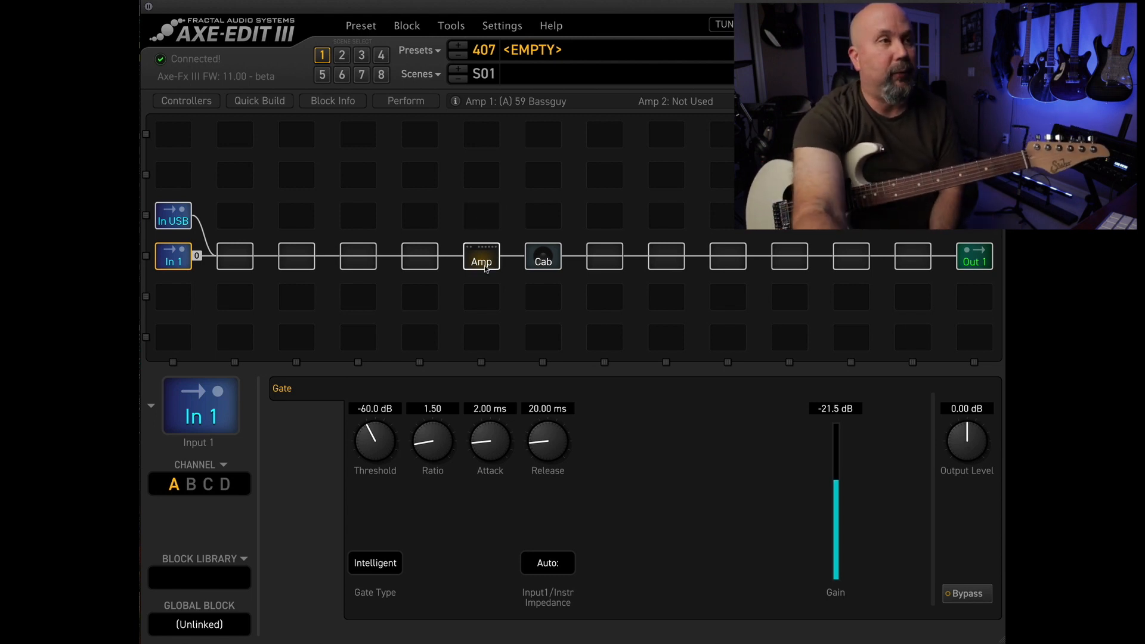
Review the Amp and Cab blocks' parameters, ending on the amp Type list with 59 Bassguy current
left_click(481, 257)
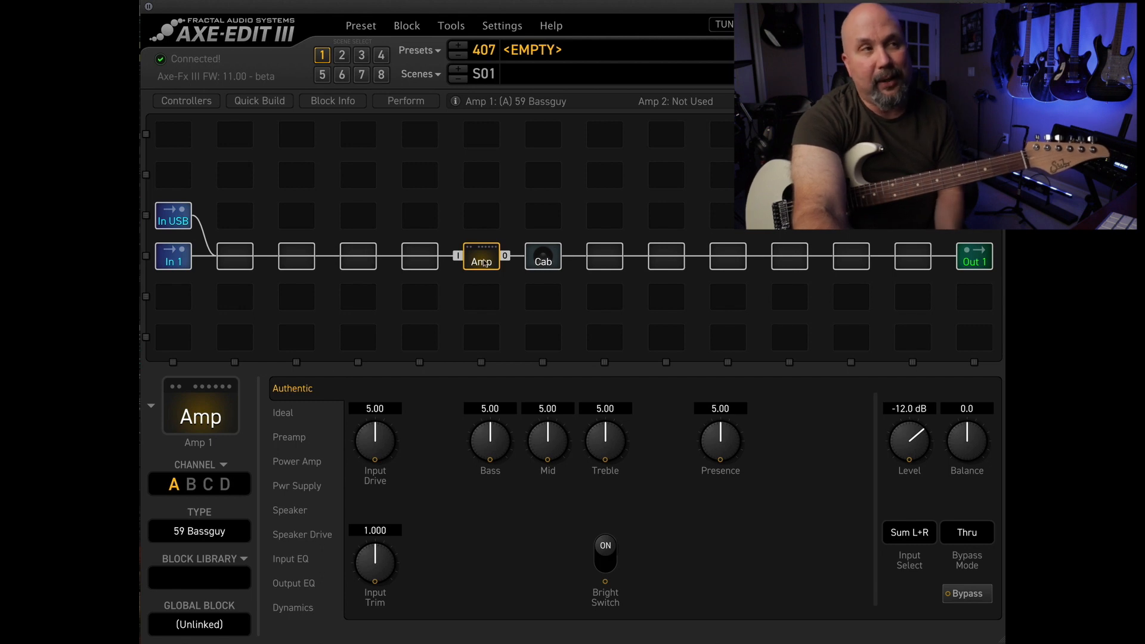
left_click(542, 257)
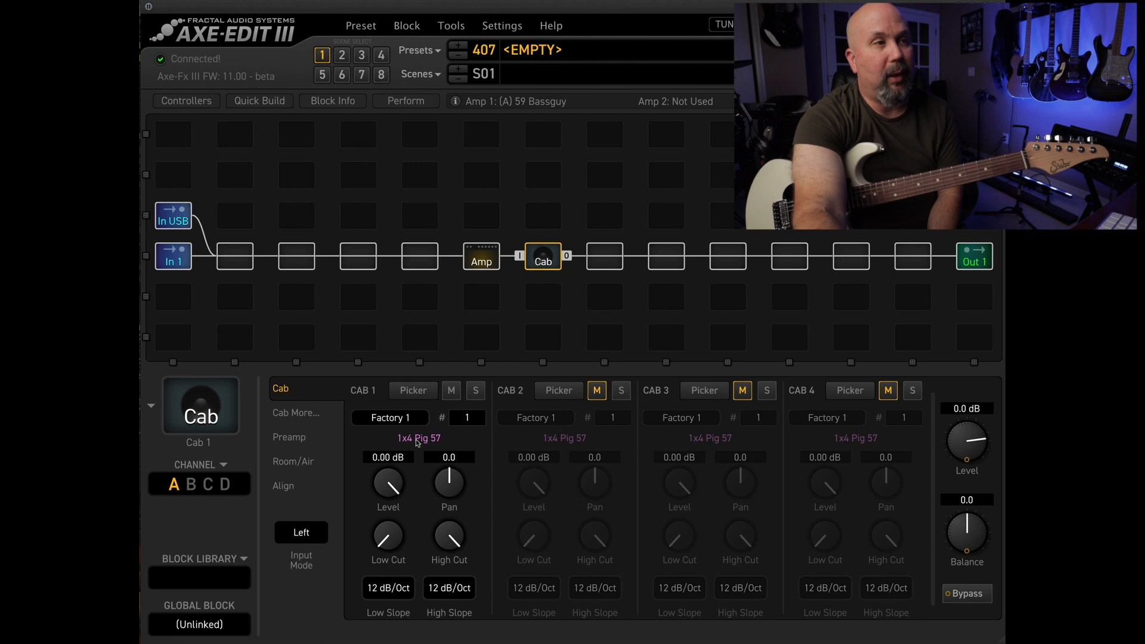
mouse_move(480, 261)
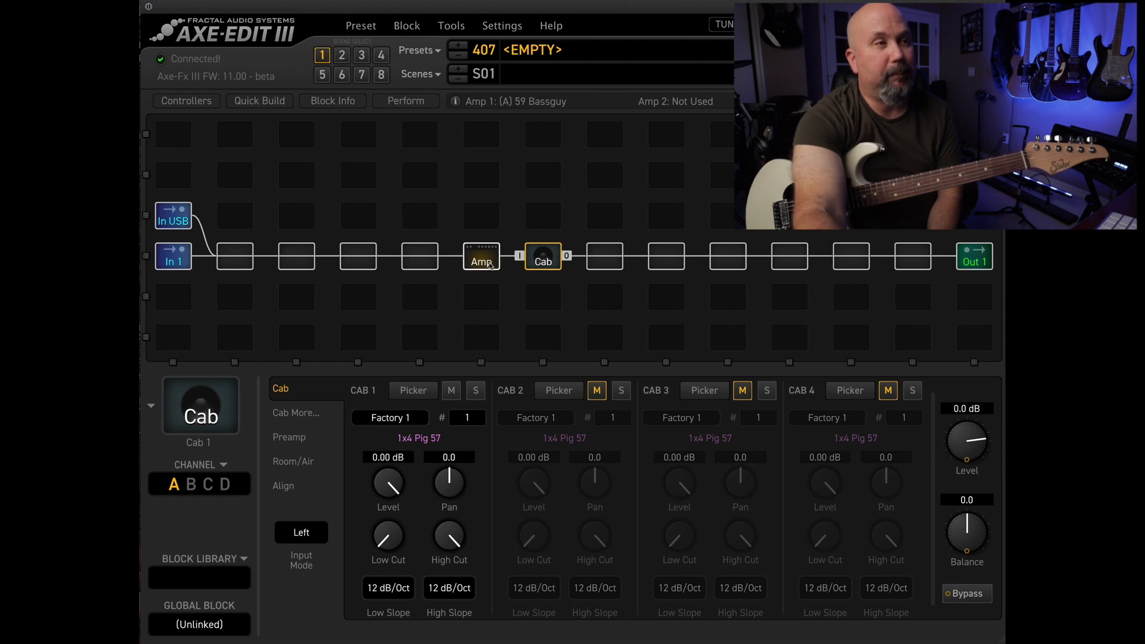
left_click(480, 255)
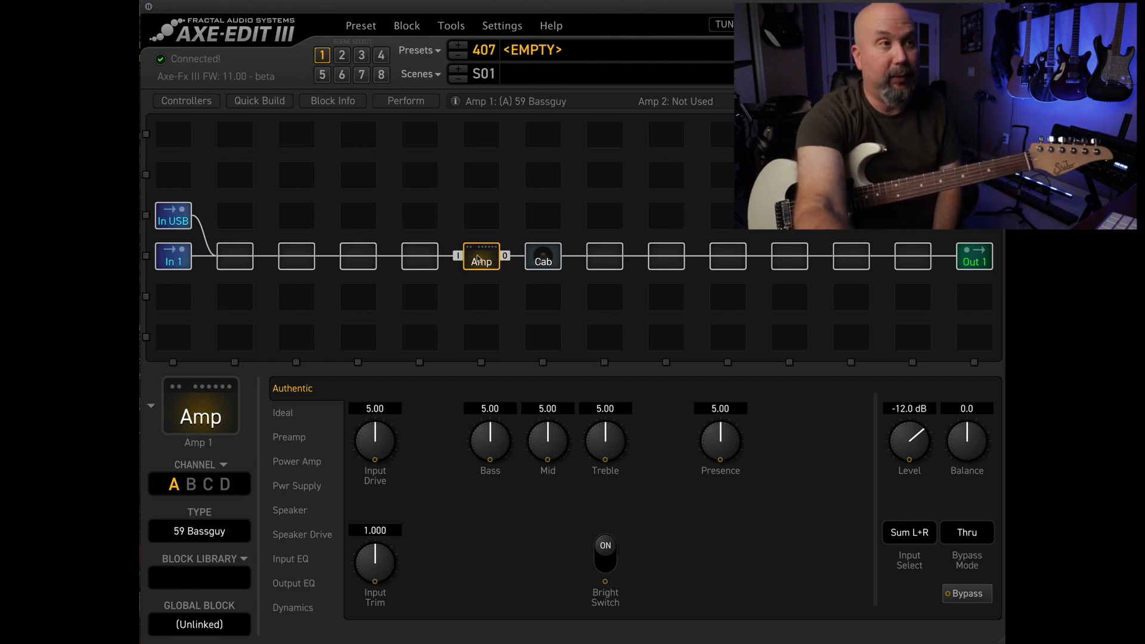
left_click(199, 531)
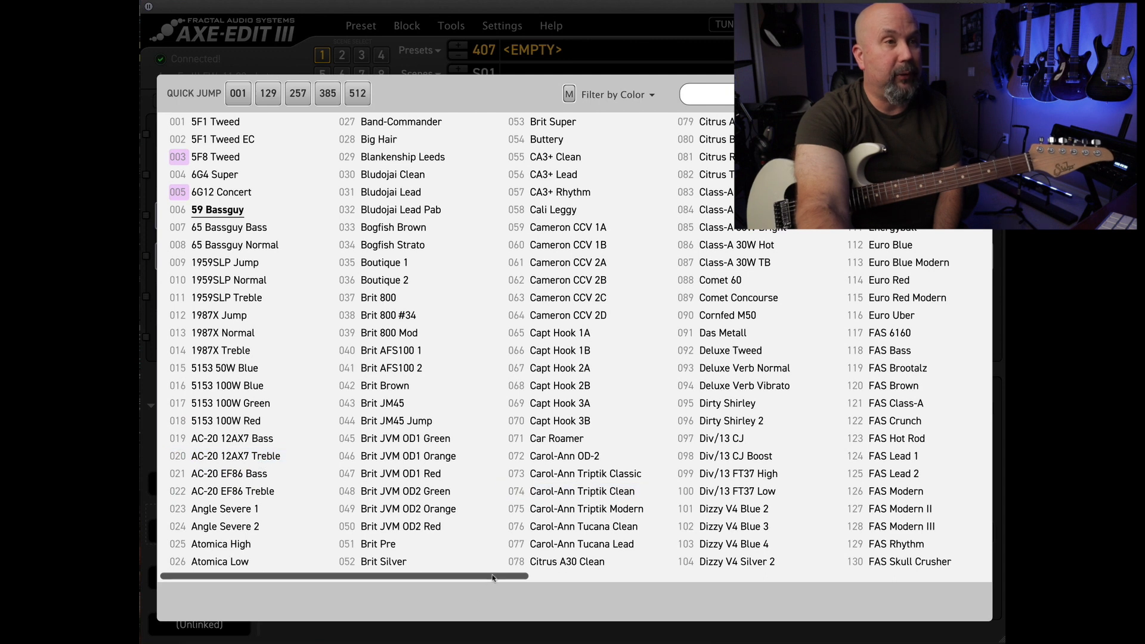
Switch the amp to Friedman BE C45 and bring up the Cab 1 IR picker
scroll("right", 3)
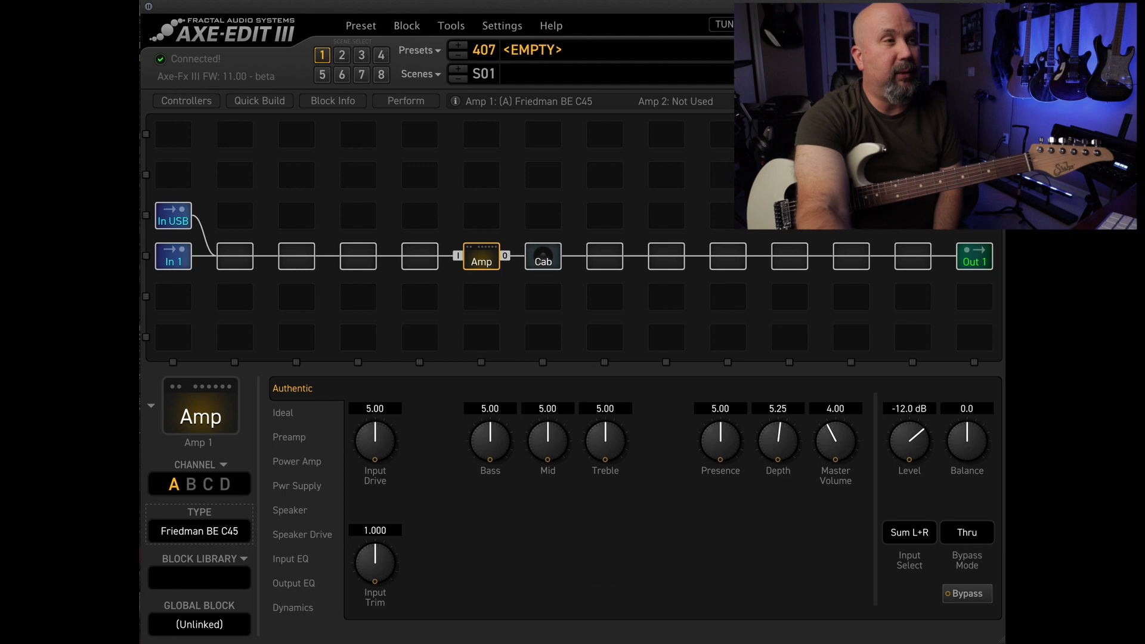
mouse_move(542, 260)
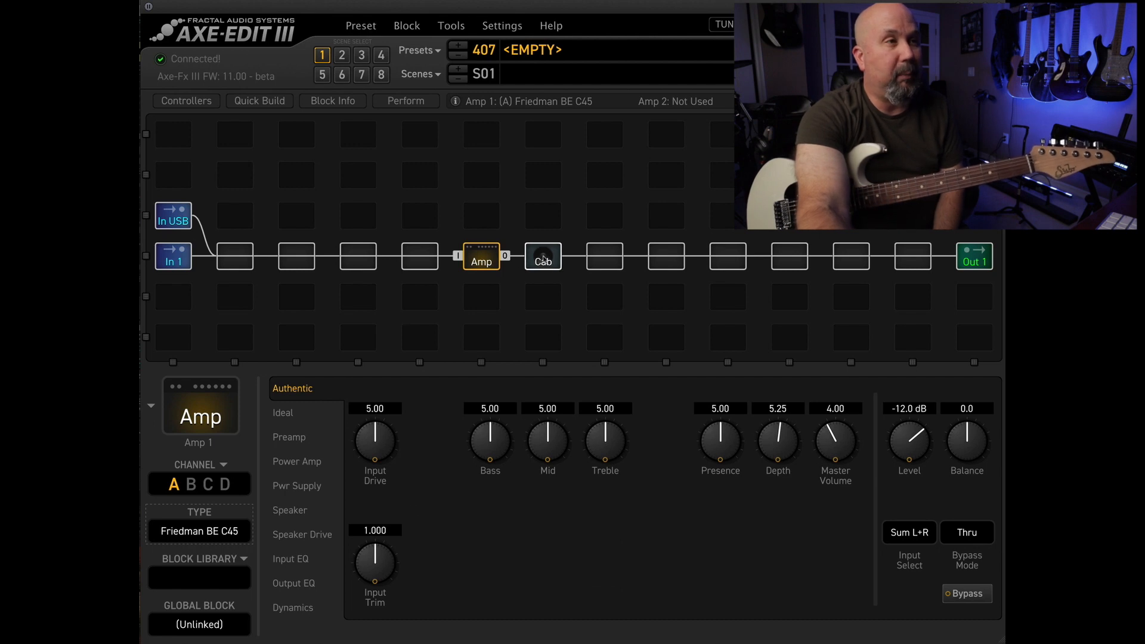
left_click(543, 257)
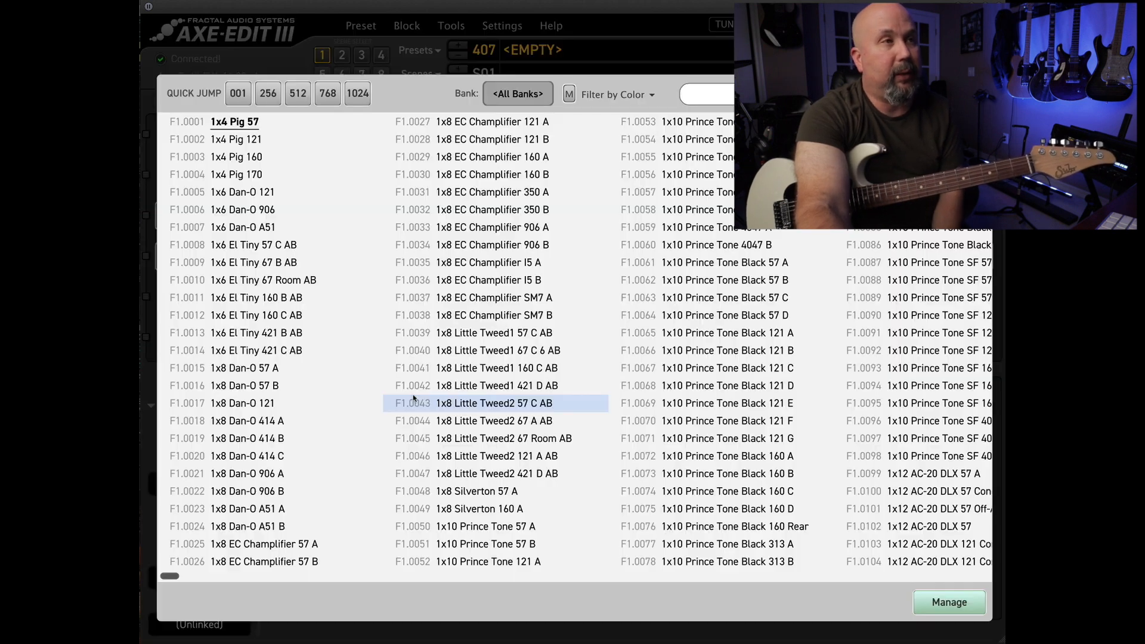
Search 'greenback' and load L.184 4x12 GREENBACK MIX into Cab 1, returning to the amp parameters
type("g")
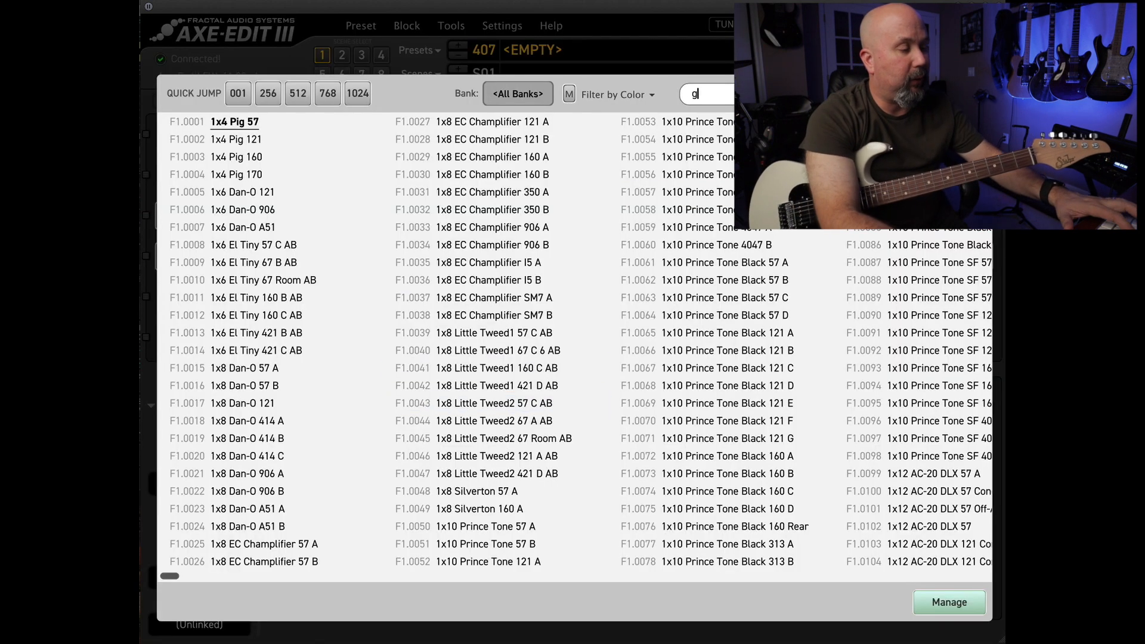
type("reenbaa")
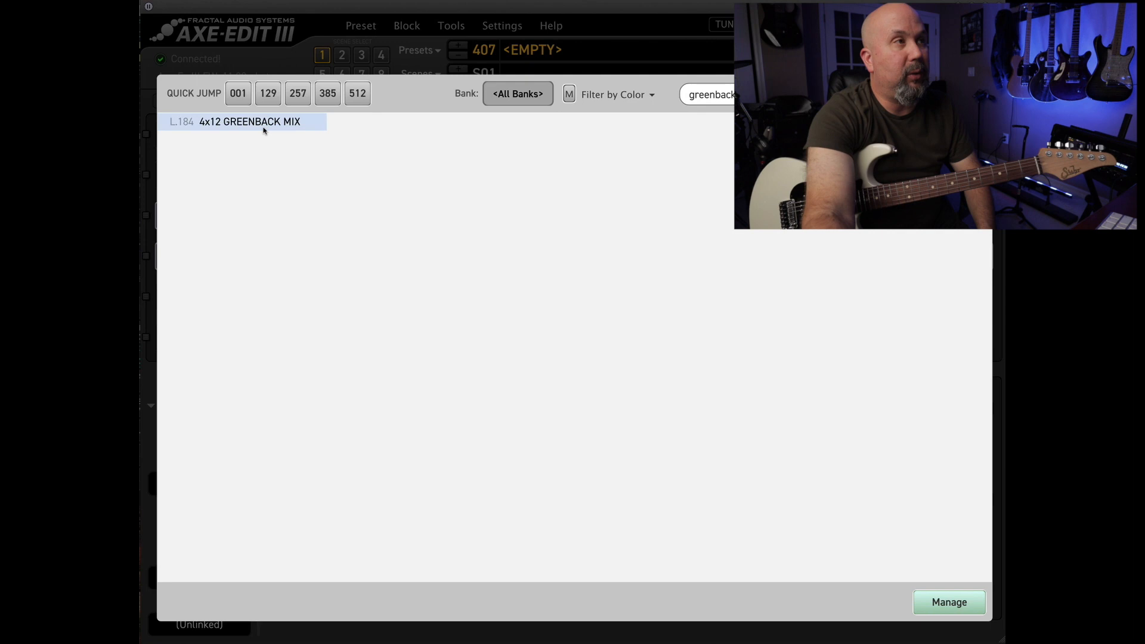
double_click(249, 122)
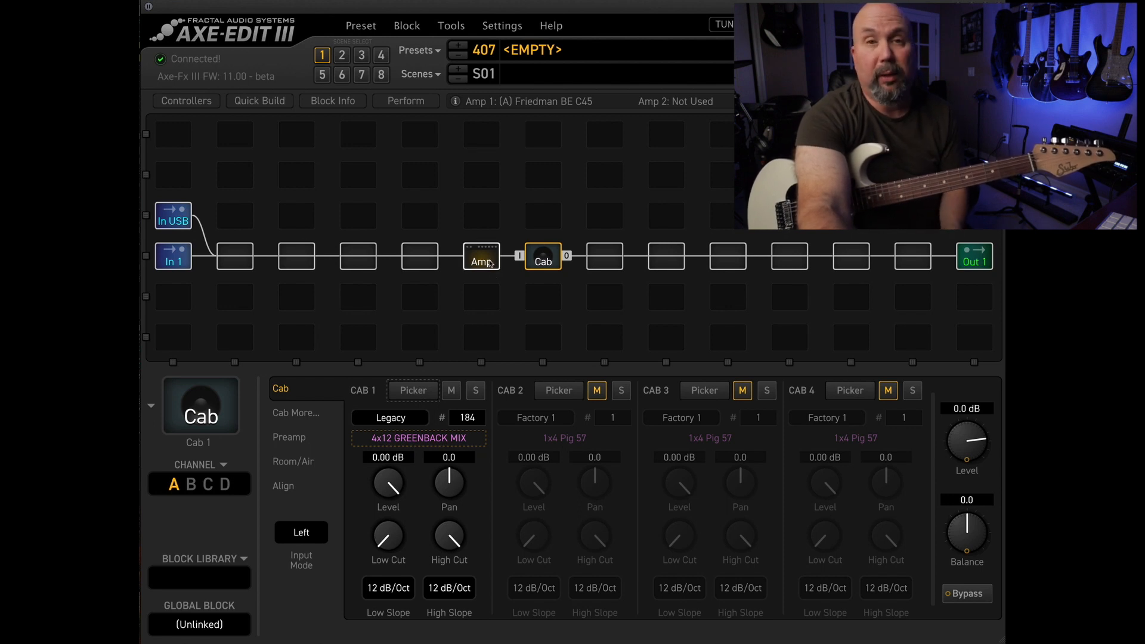
left_click(480, 257)
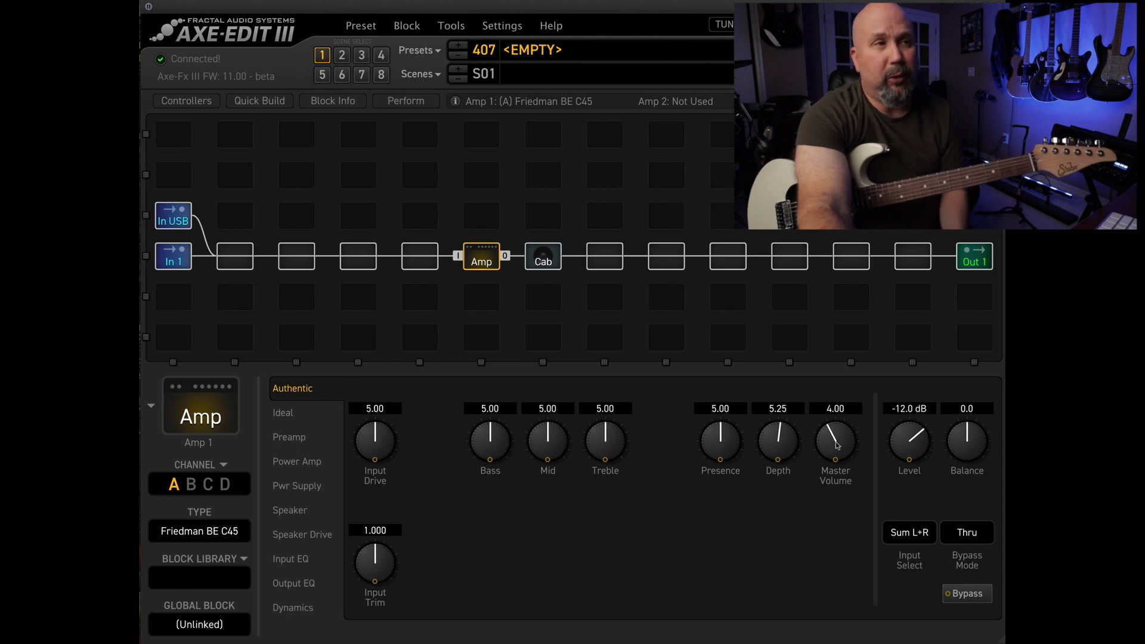
mouse_move(564, 411)
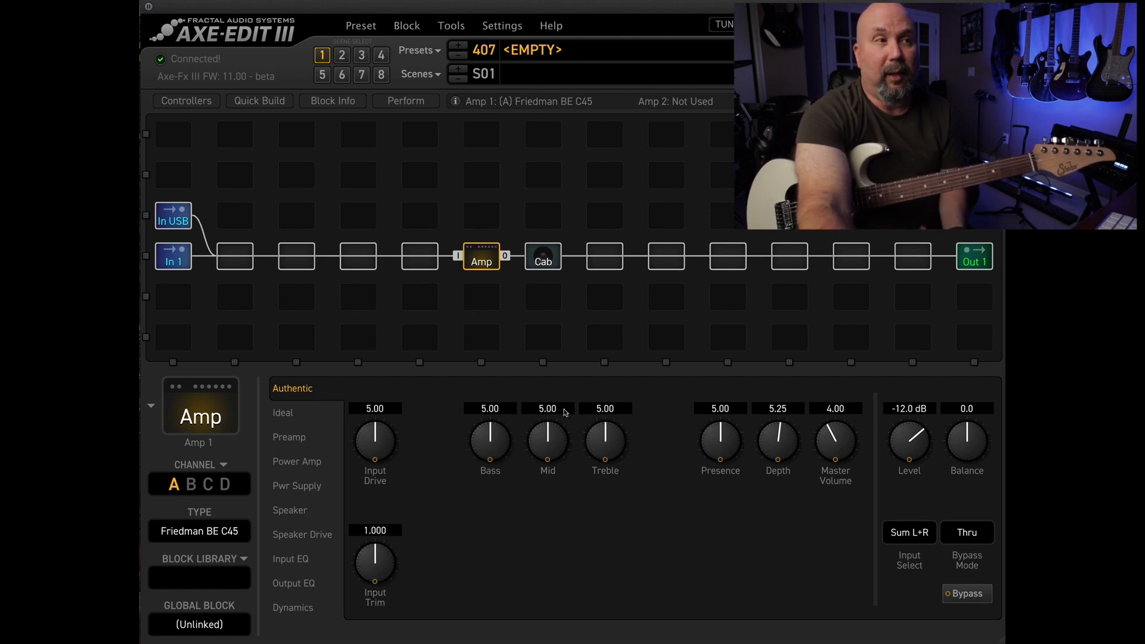
mouse_move(580, 501)
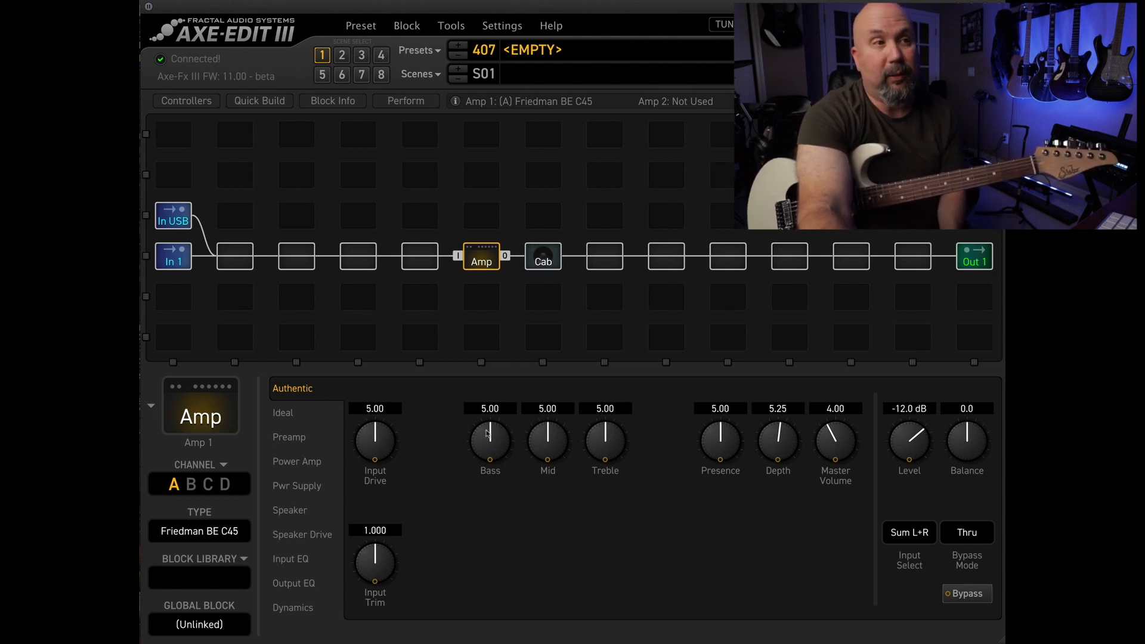
mouse_move(496, 487)
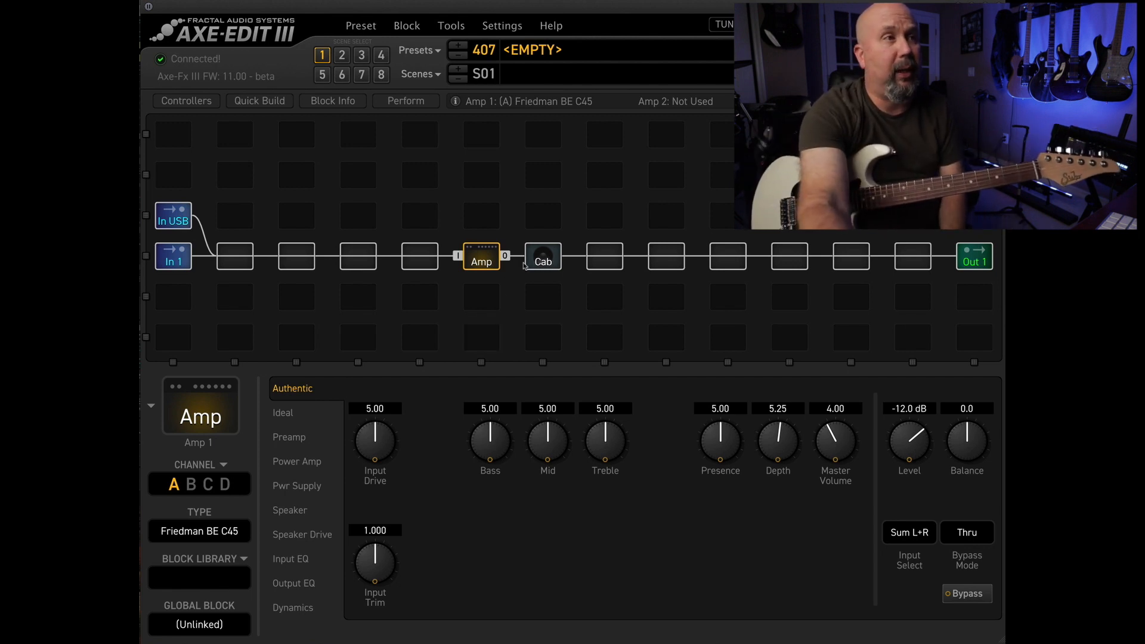
Set the Cab block's Preamp Low Cut to 85 Hz
left_click(541, 256)
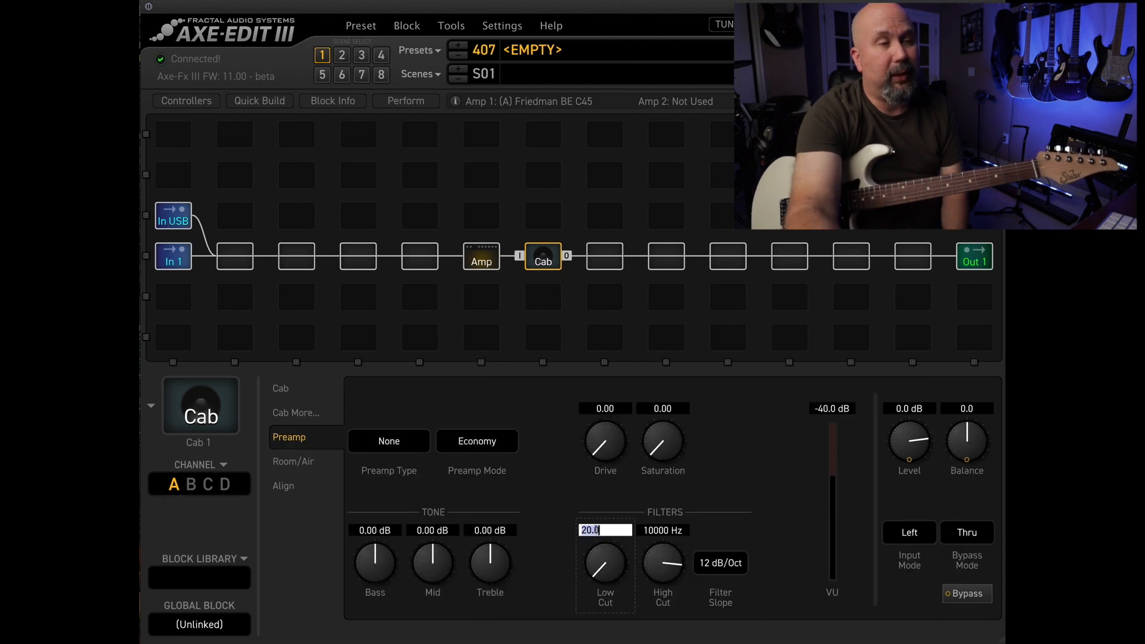
type("85")
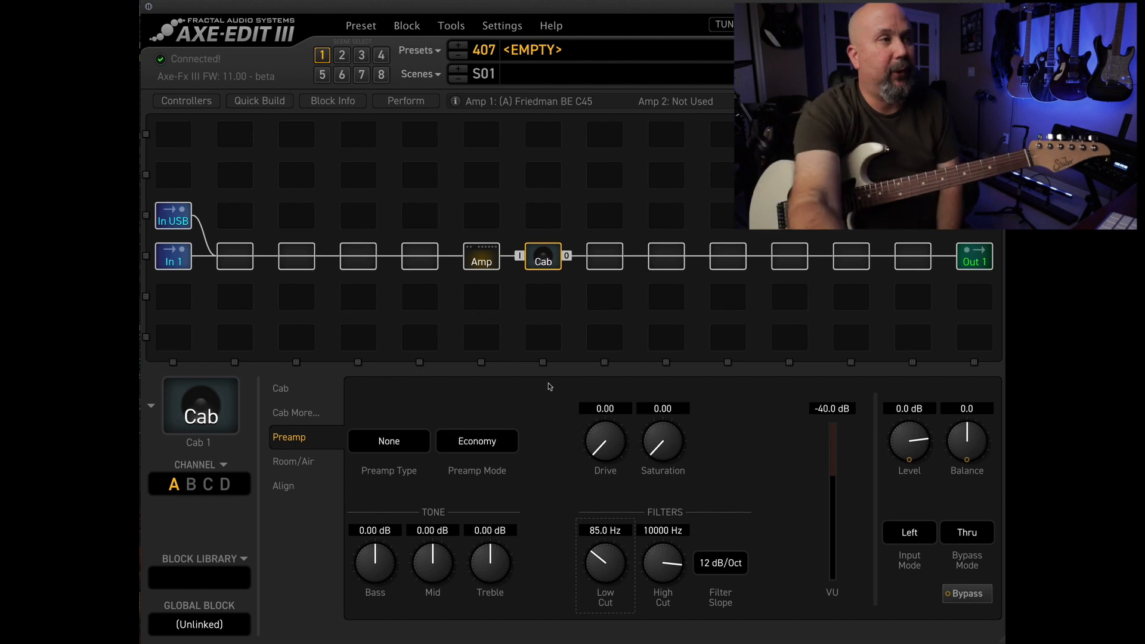
mouse_move(275, 432)
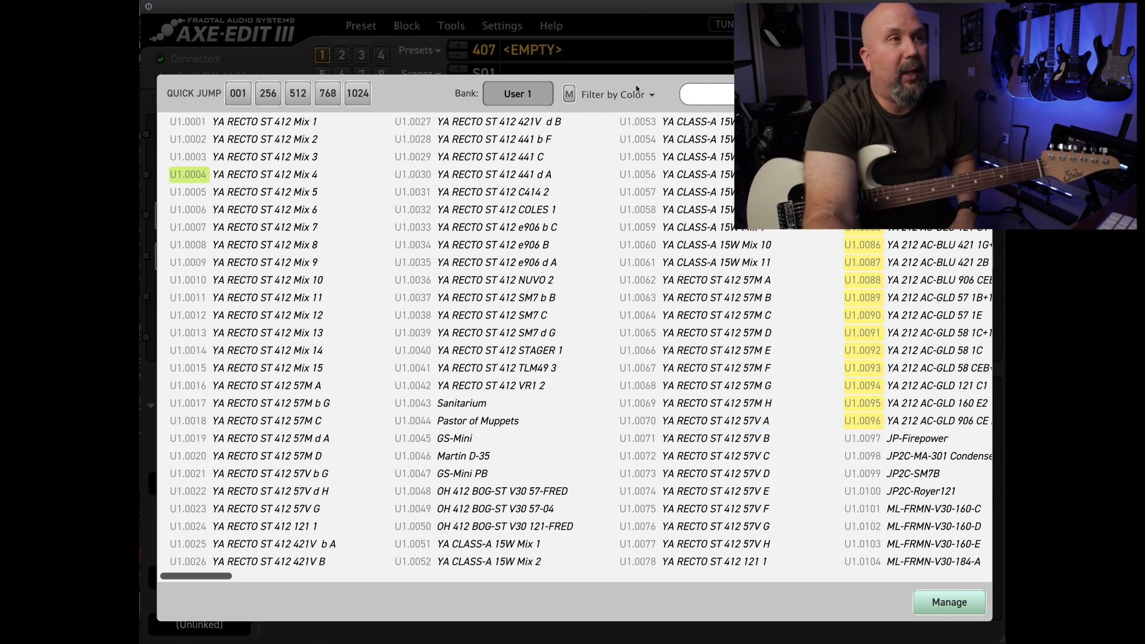
Load the User 1 IR ML-FRMN-FREEDOM into Cab 1 and confirm the Preamp Low Cut is still 85 Hz
left_click(715, 297)
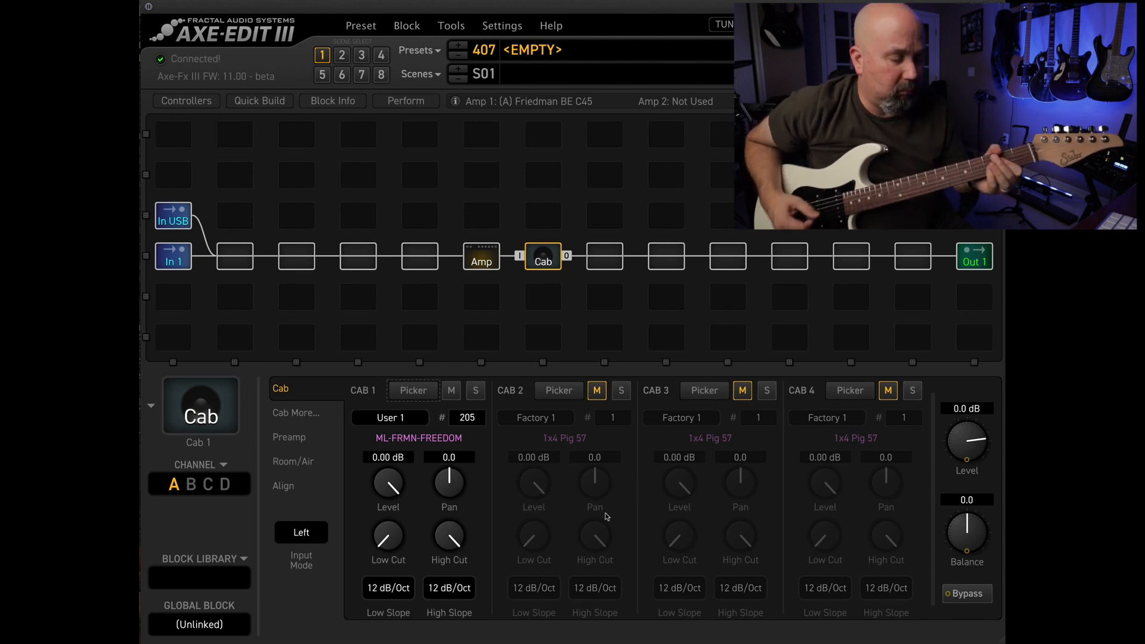
left_click(289, 436)
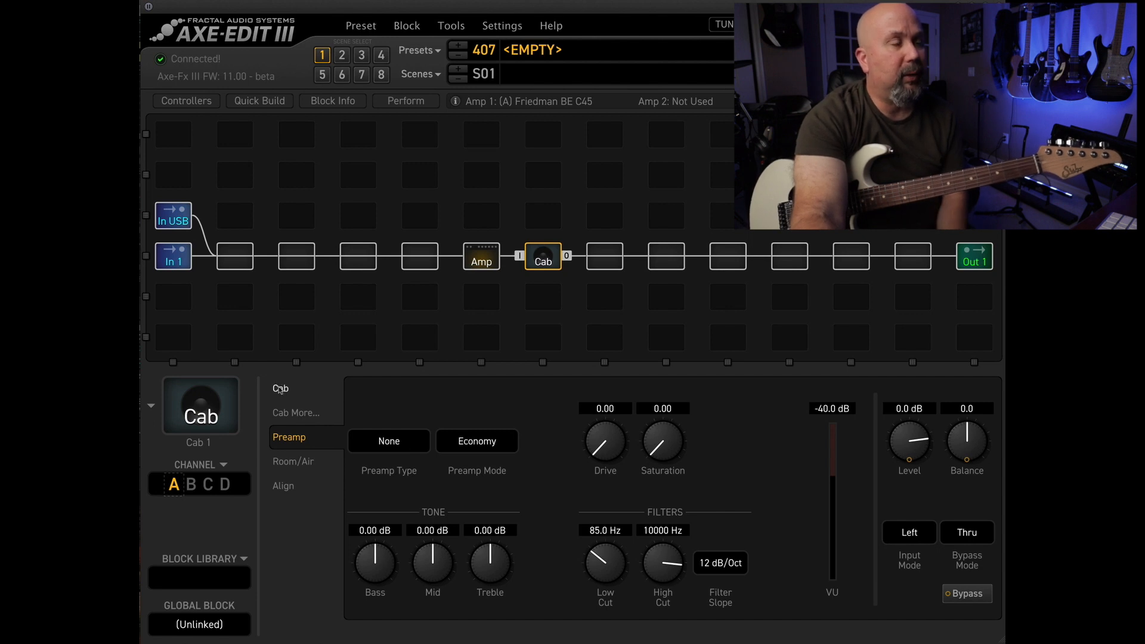
Return from the cab's Preamp page to the Friedman BE C45 amp parameters
left_click(280, 389)
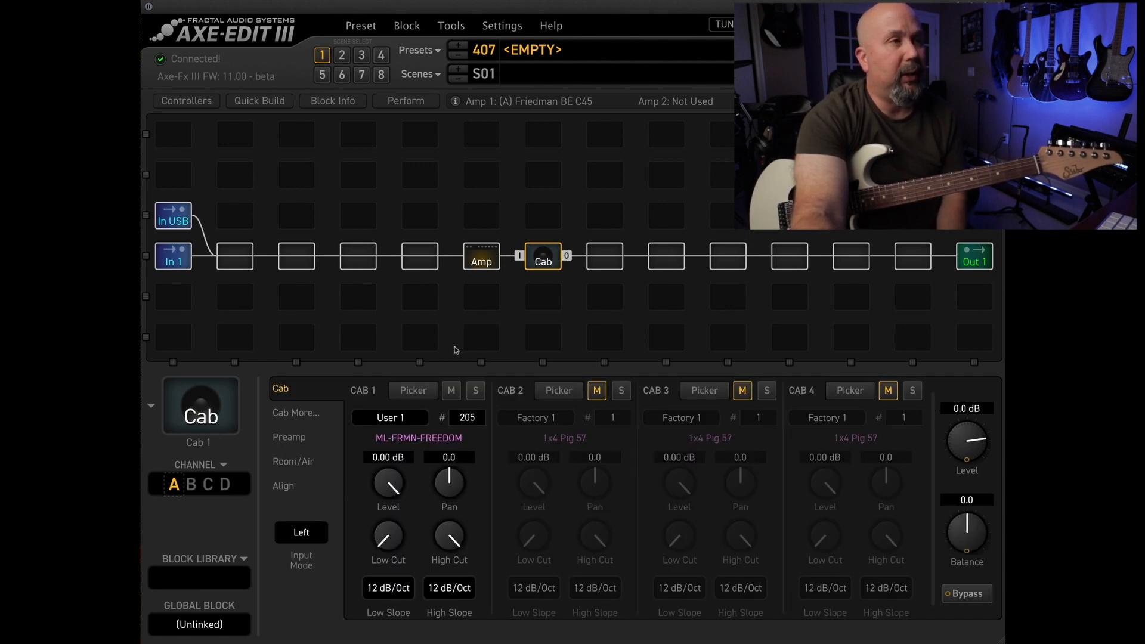
left_click(481, 257)
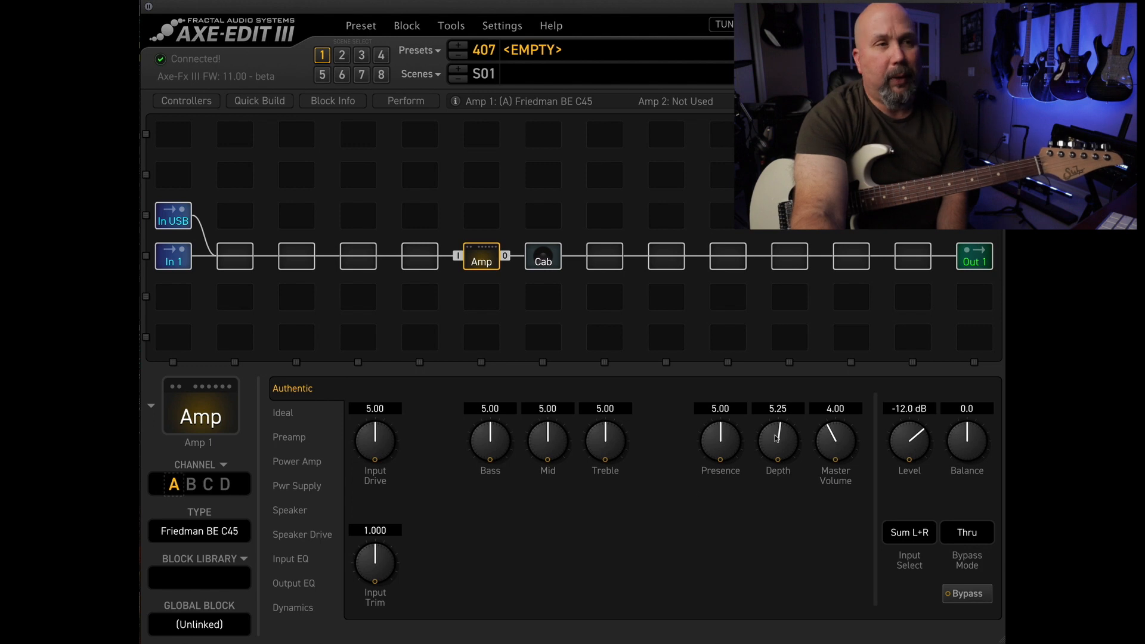
mouse_move(625, 497)
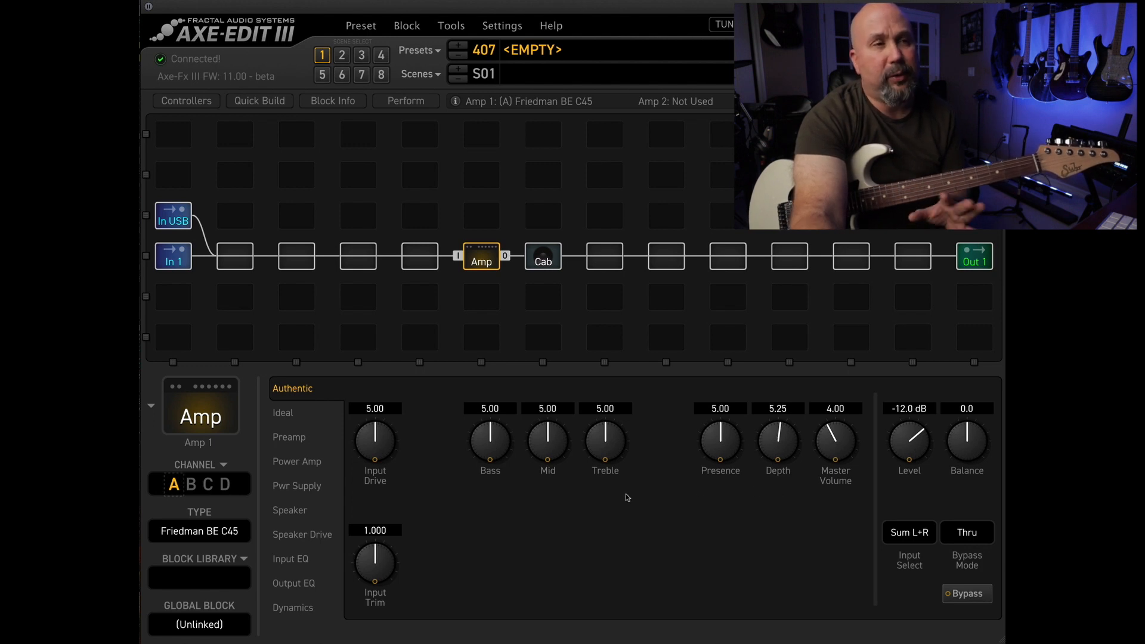
mouse_move(792, 480)
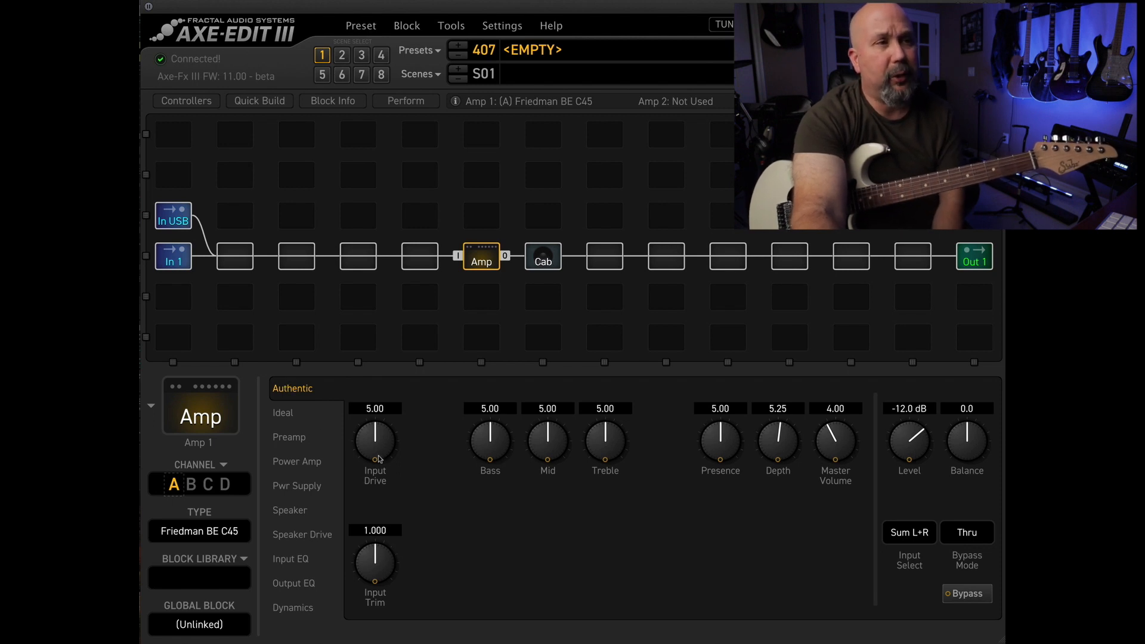
mouse_move(666, 451)
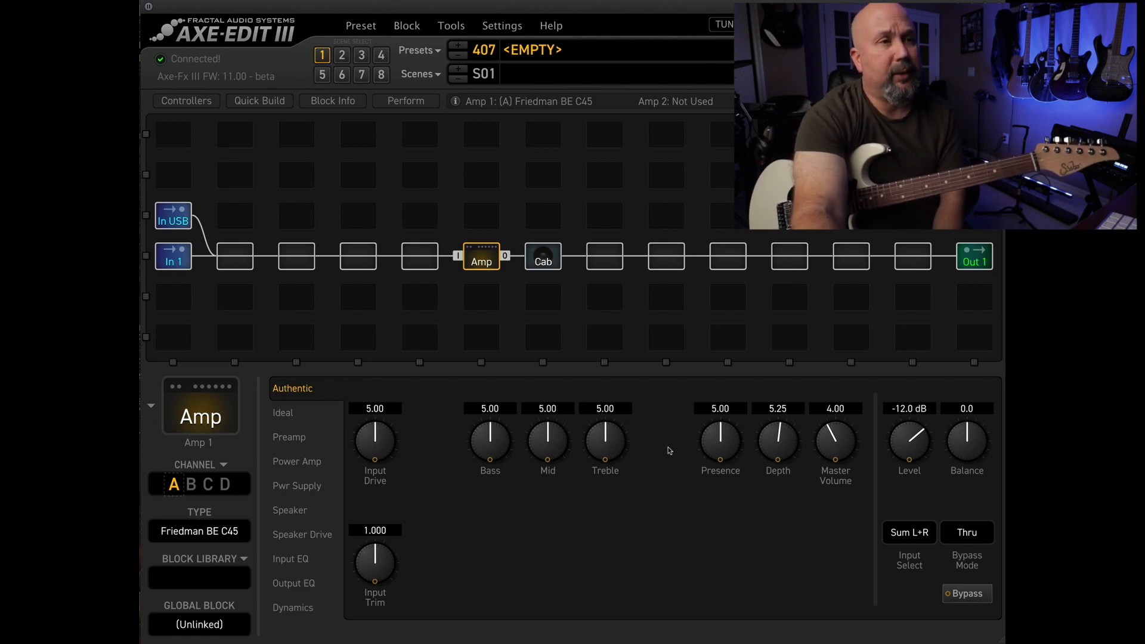
mouse_move(285, 387)
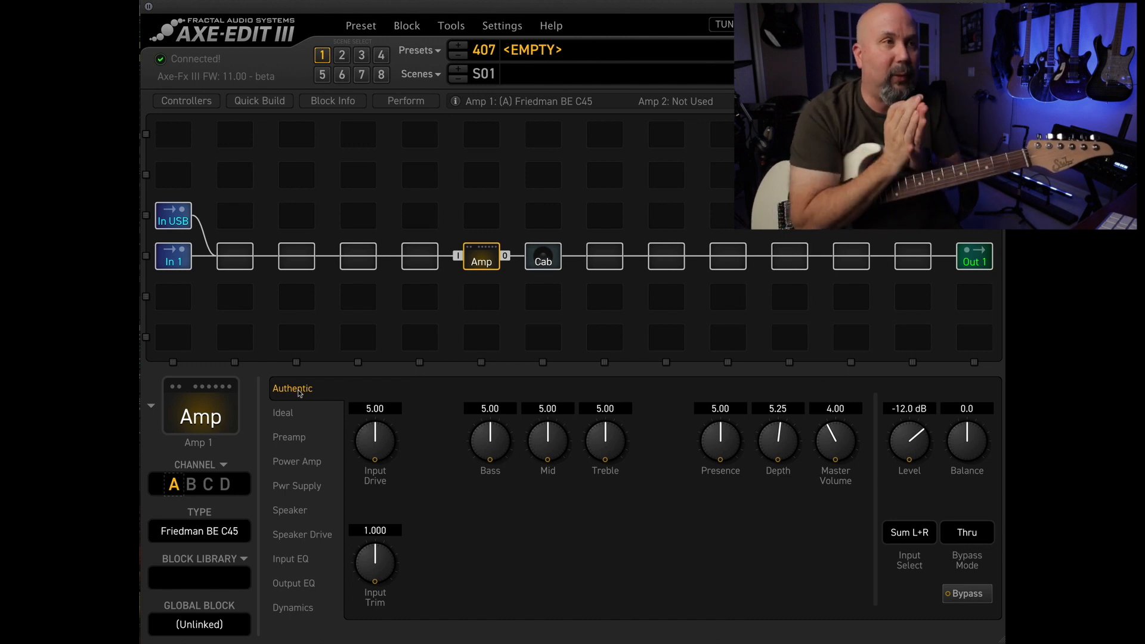
mouse_move(438, 426)
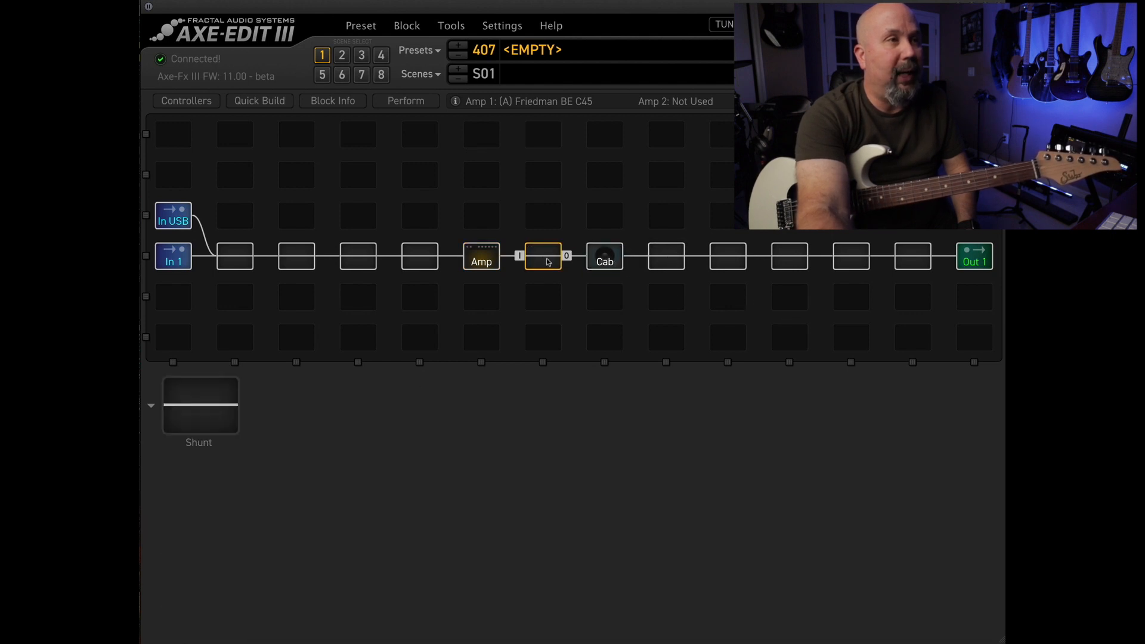
Insert a Delay 1 block (Digital Mono, 500 ms, 15% mix) in the empty slot between Amp and Cab
right_click(542, 255)
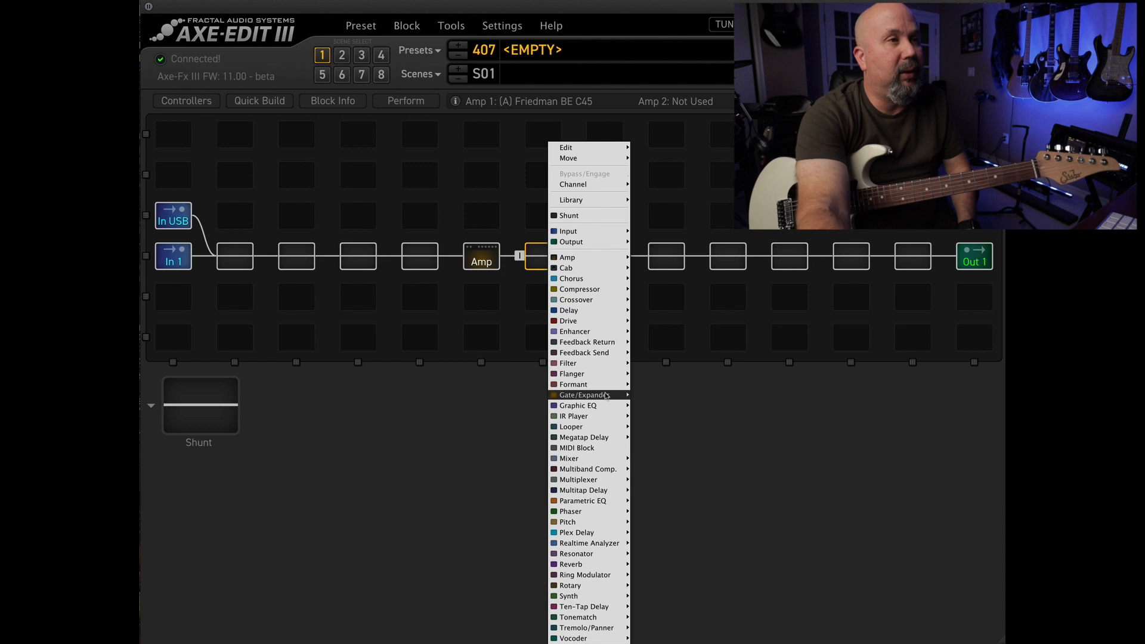
mouse_move(568, 320)
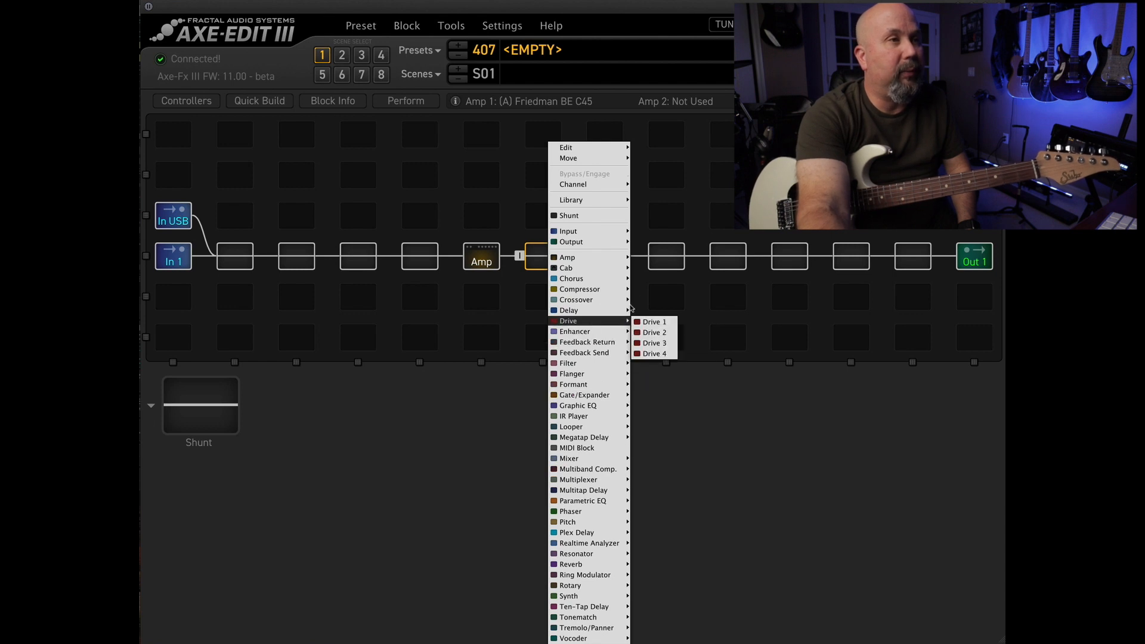
left_click(568, 310)
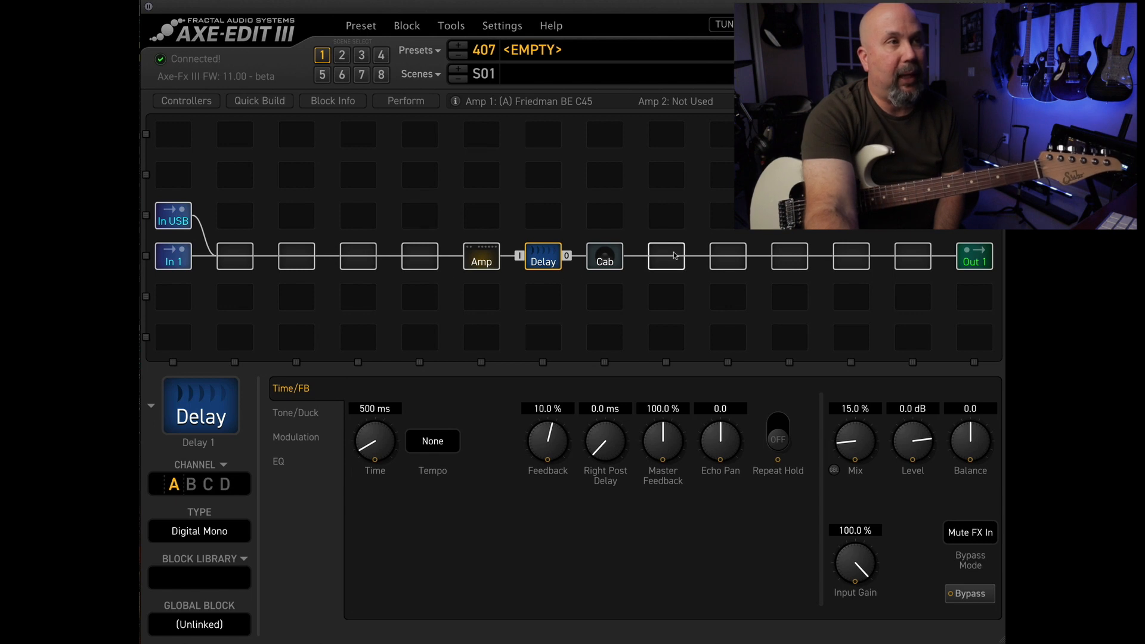
Insert a Reverb 1 block in the cell after the Cab
right_click(665, 255)
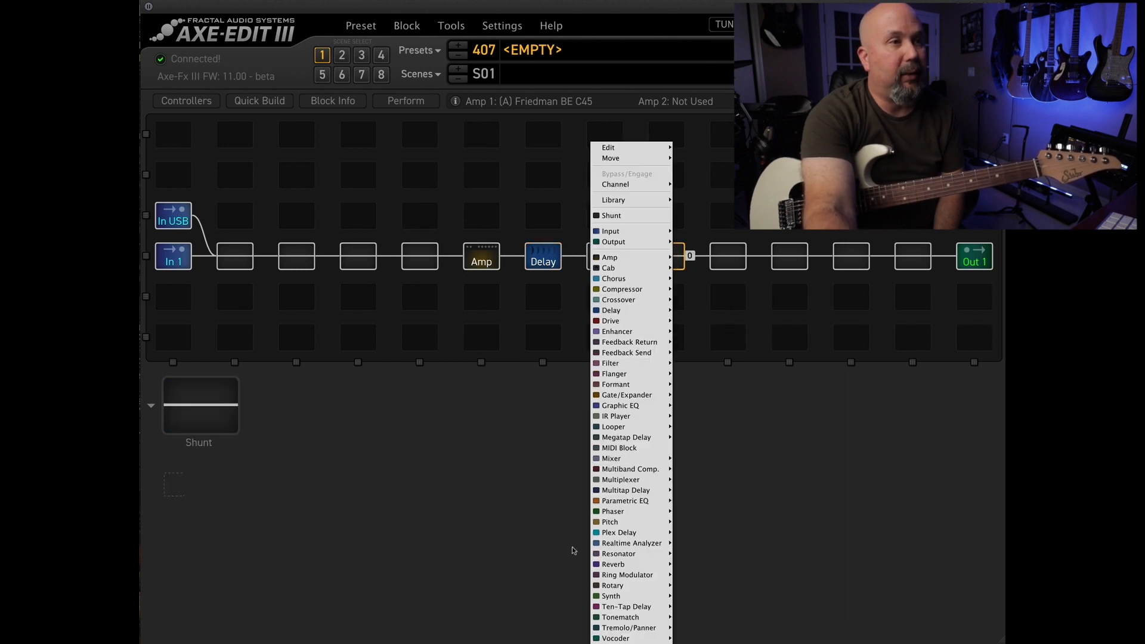
mouse_move(613, 564)
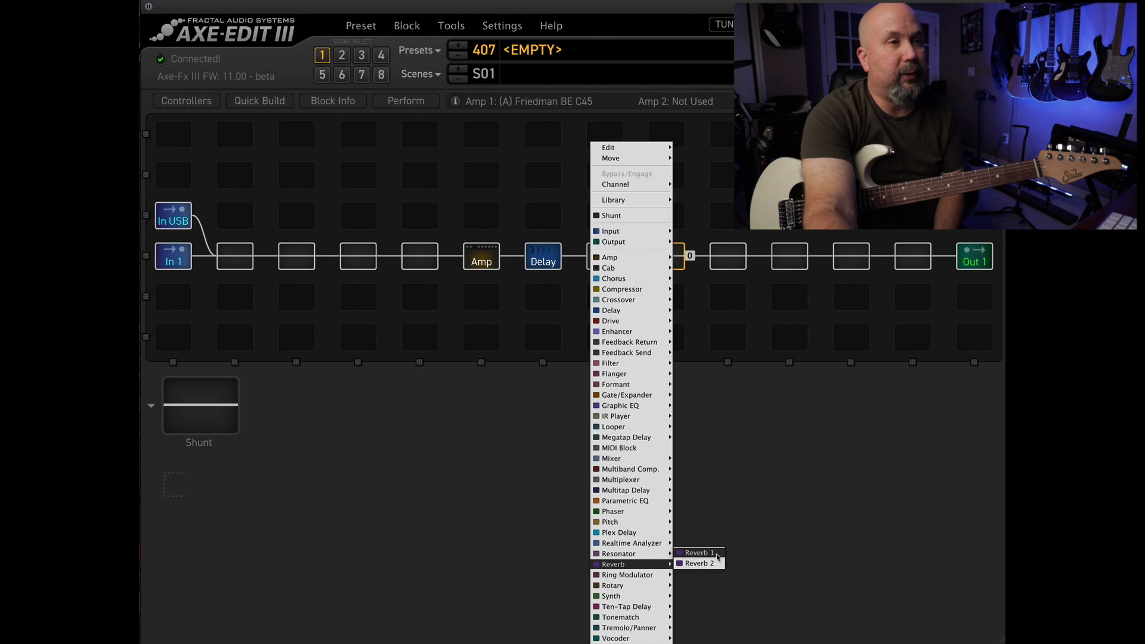
left_click(698, 552)
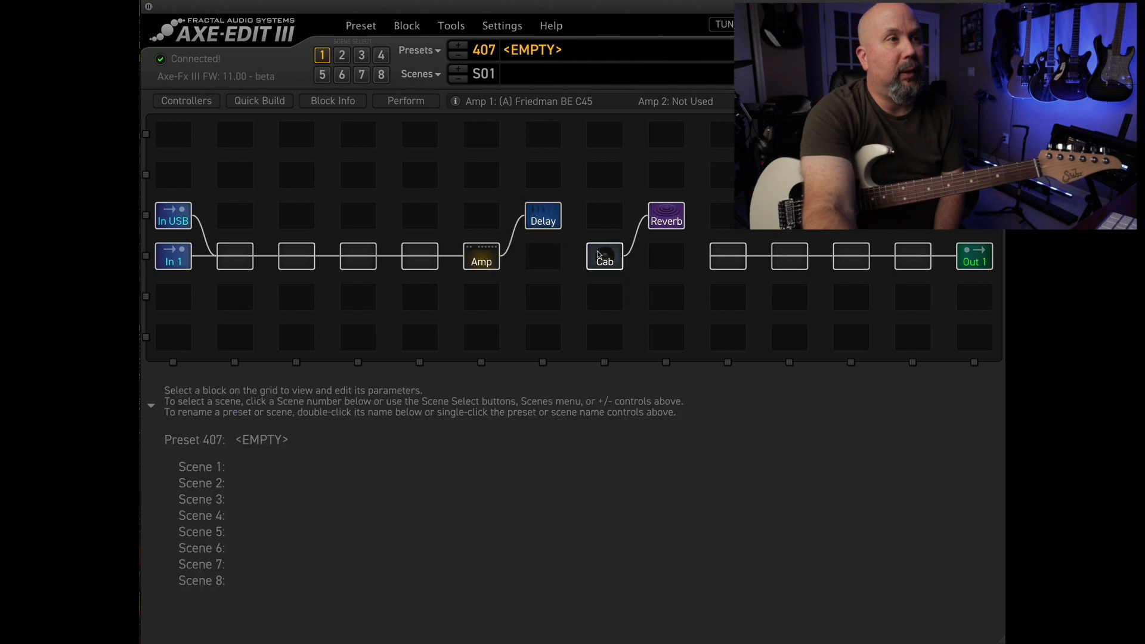
Move Delay and Reverb onto parallel rows with the main path shunted beneath them
left_click(603, 257)
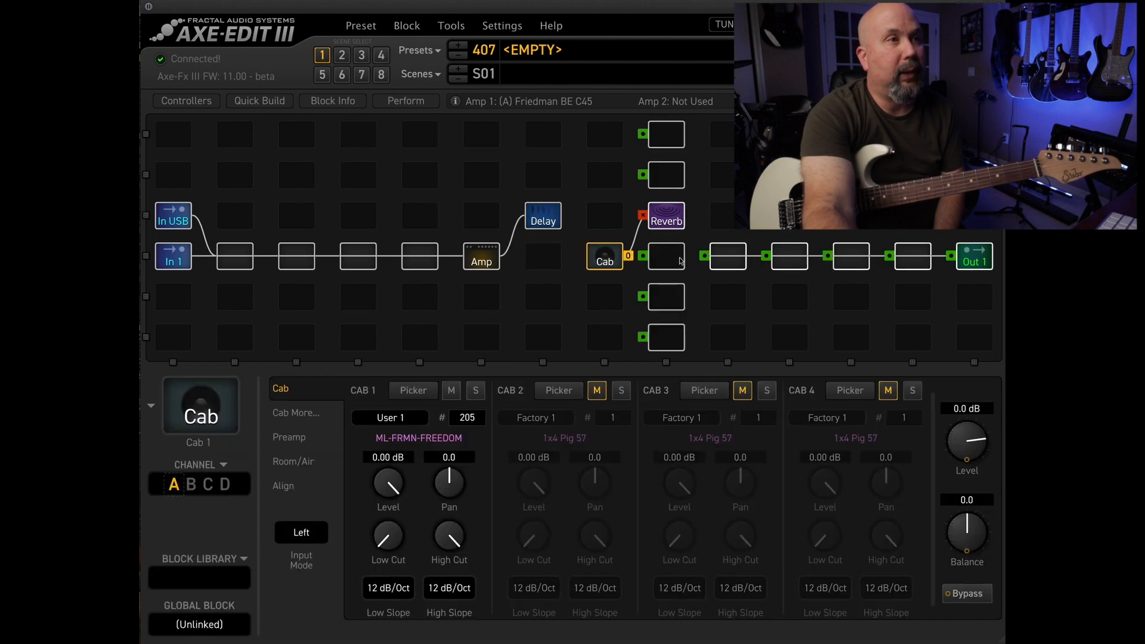
left_click(543, 216)
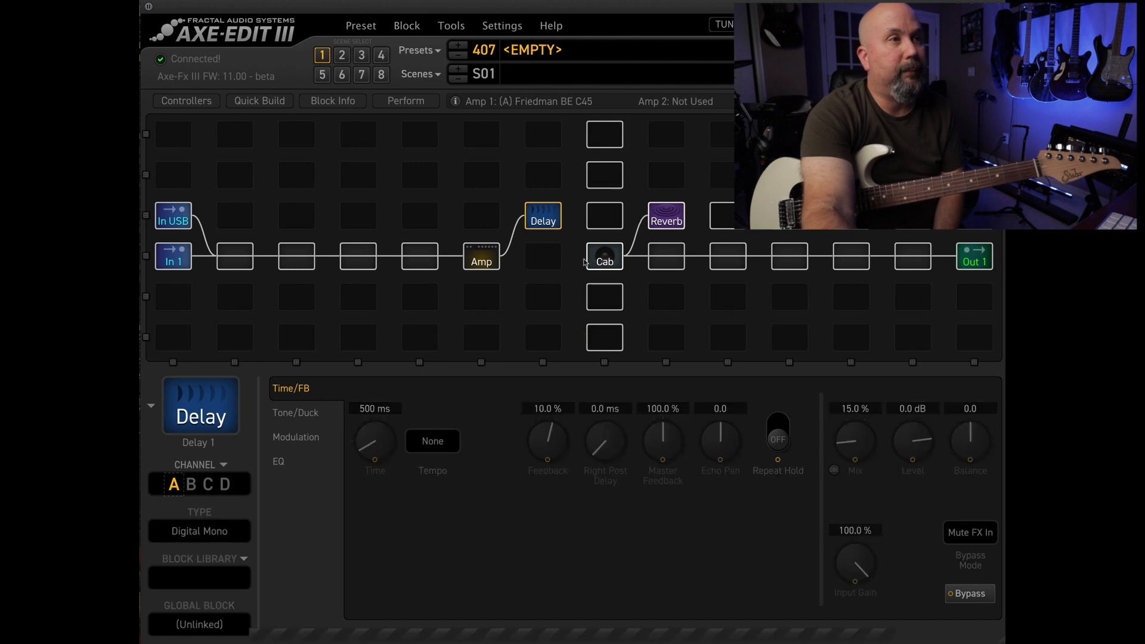
left_click(664, 216)
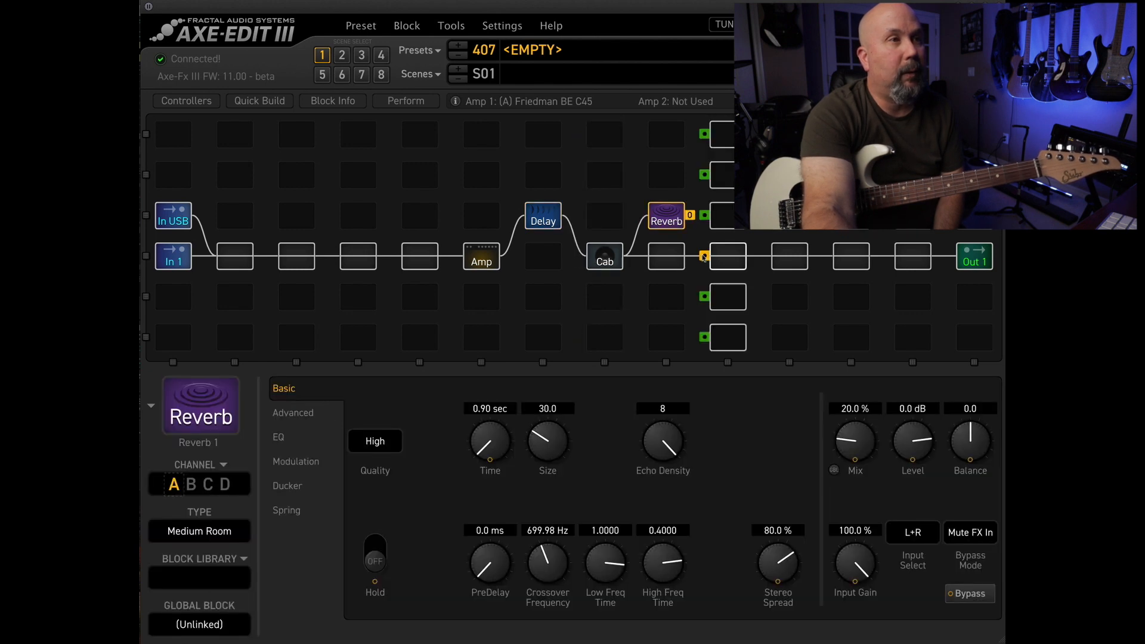
left_click(481, 258)
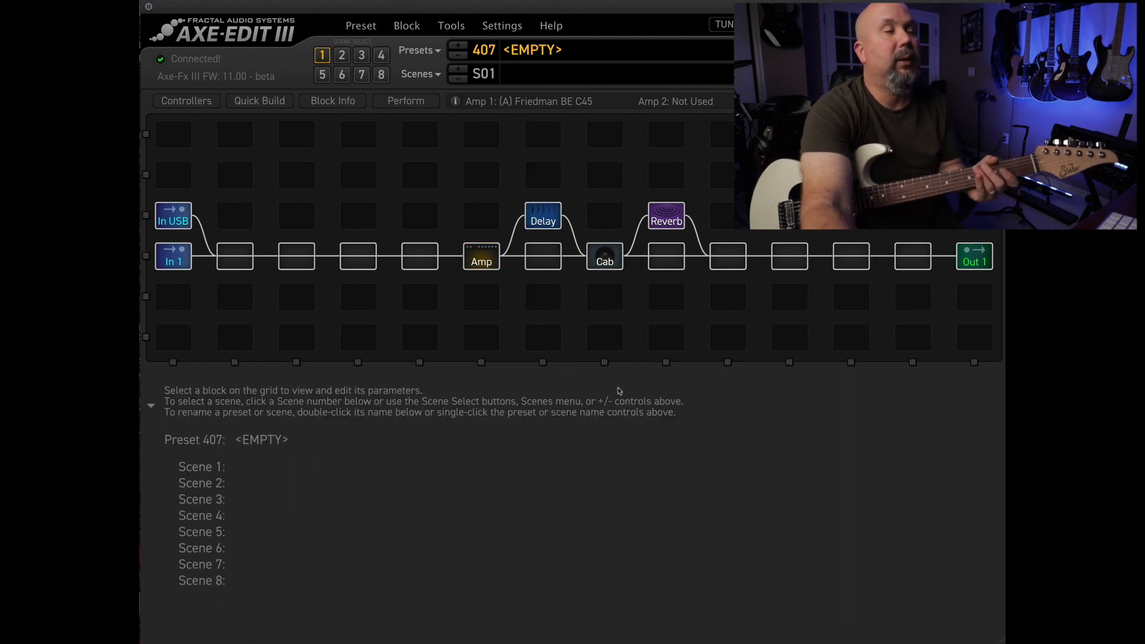
Set Reverb 1 to London Plate with longer time and level -9.5 dB
left_click(665, 216)
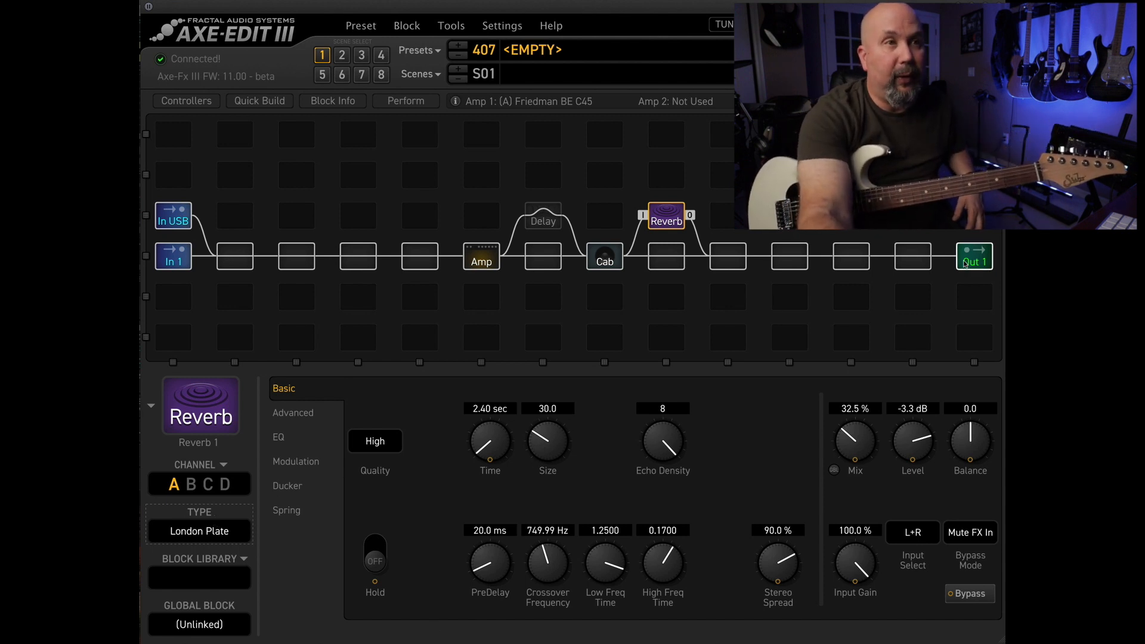
left_click(974, 257)
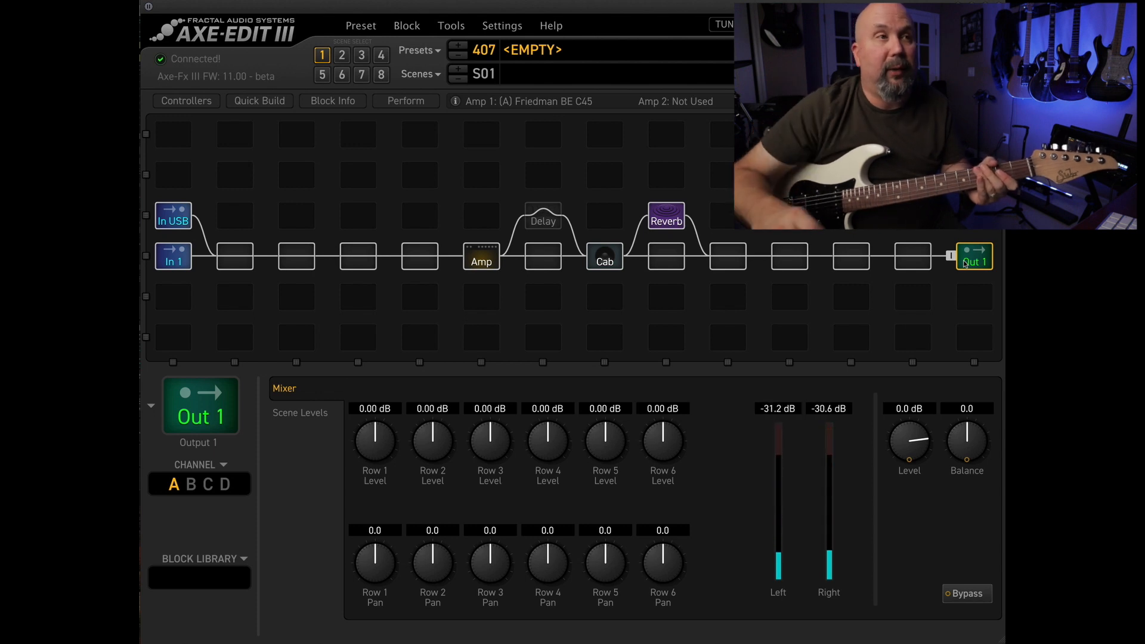
left_click(665, 217)
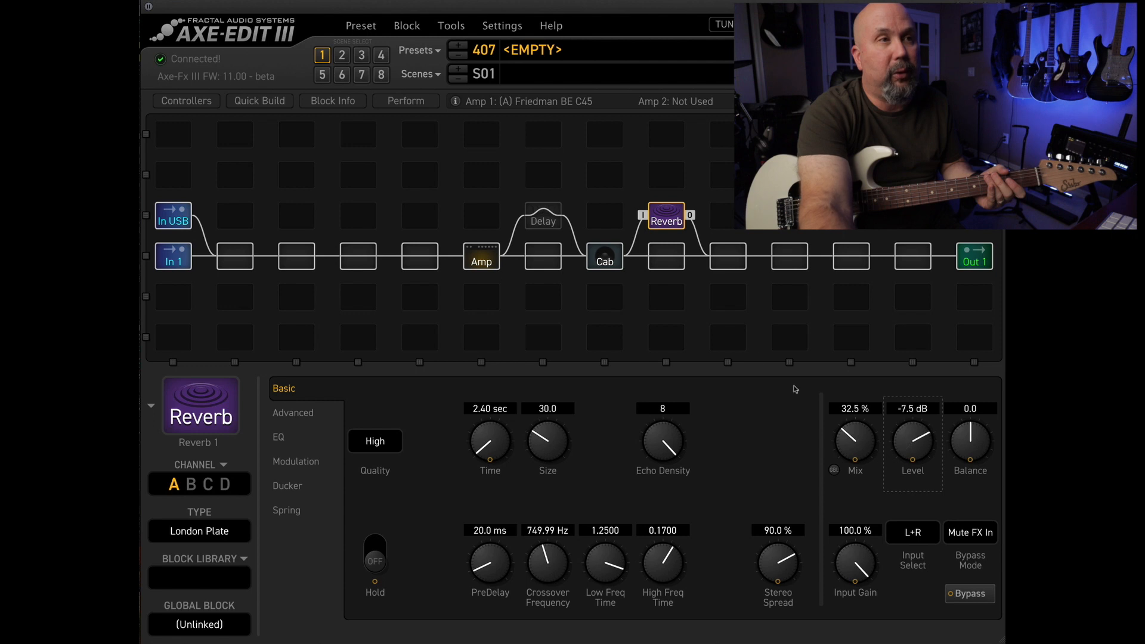
mouse_move(901, 440)
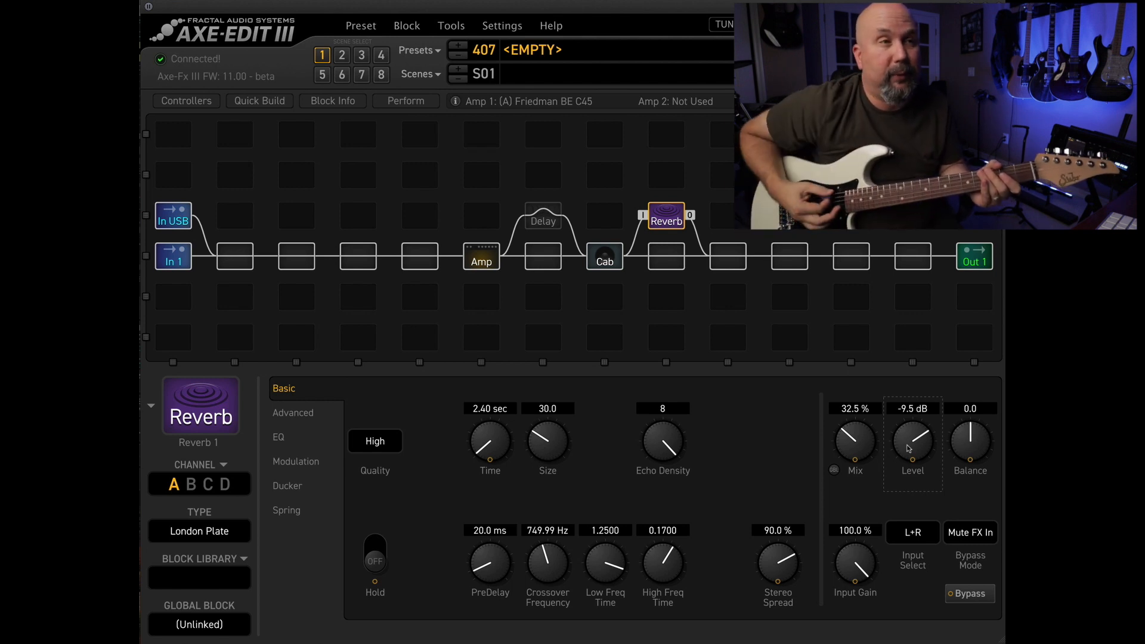
mouse_move(908, 450)
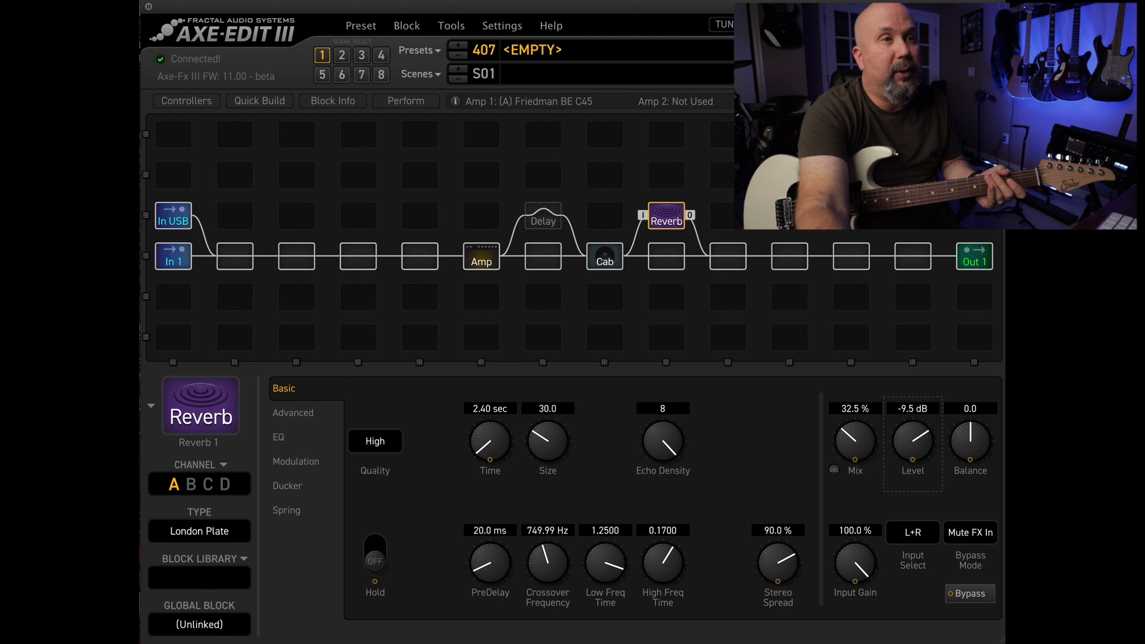
Compare the Amp level against the Output 1 meters to verify the trim
left_click(974, 256)
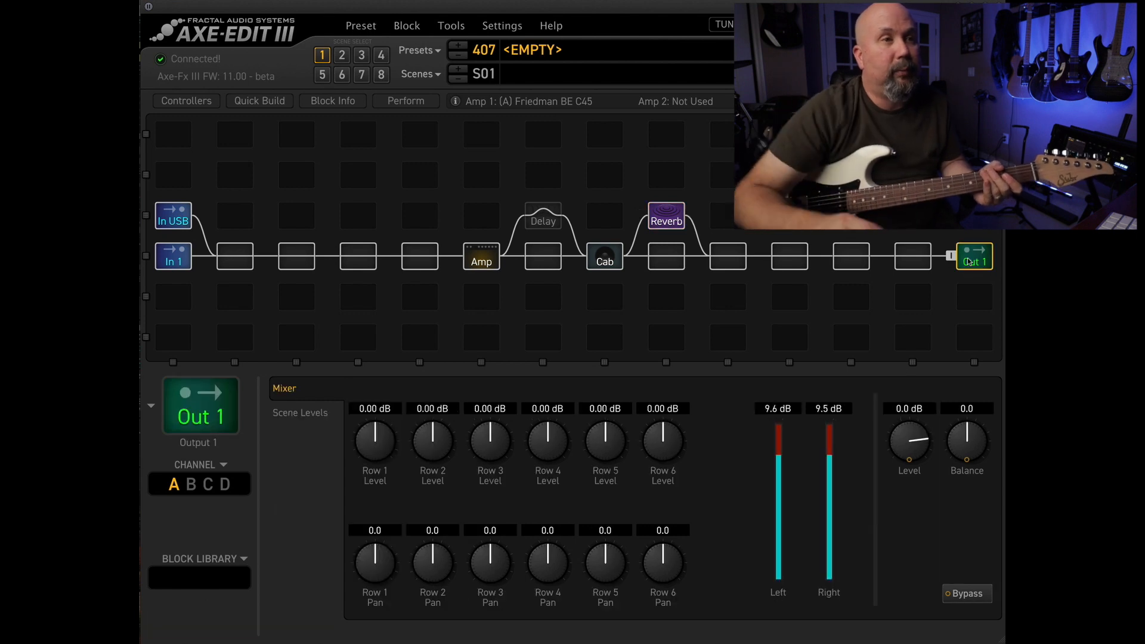
left_click(480, 257)
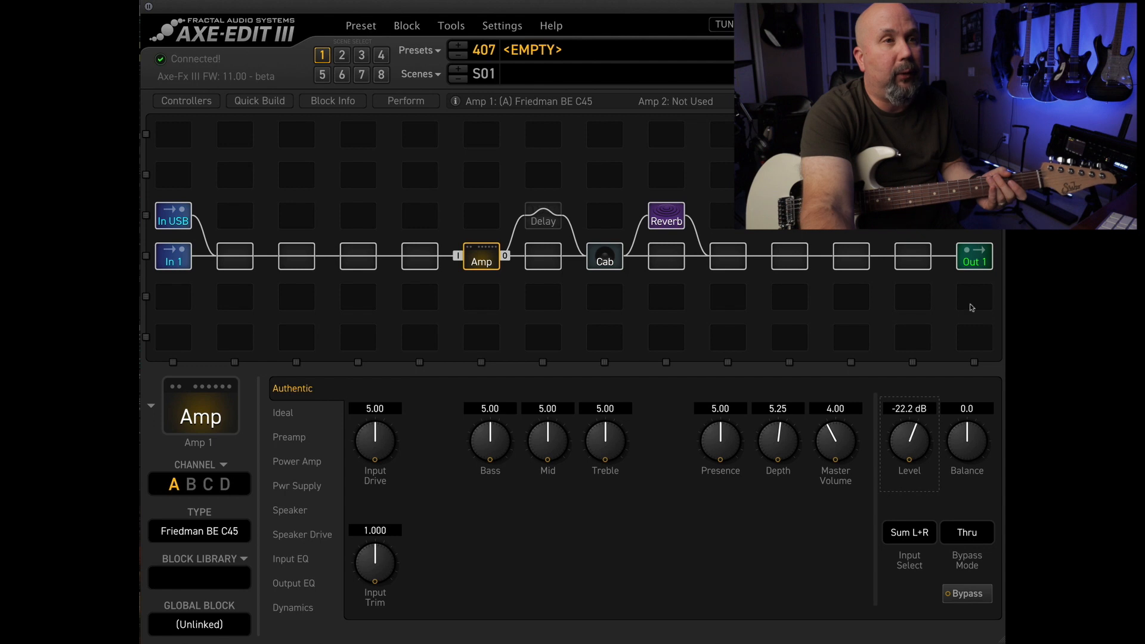
left_click(974, 256)
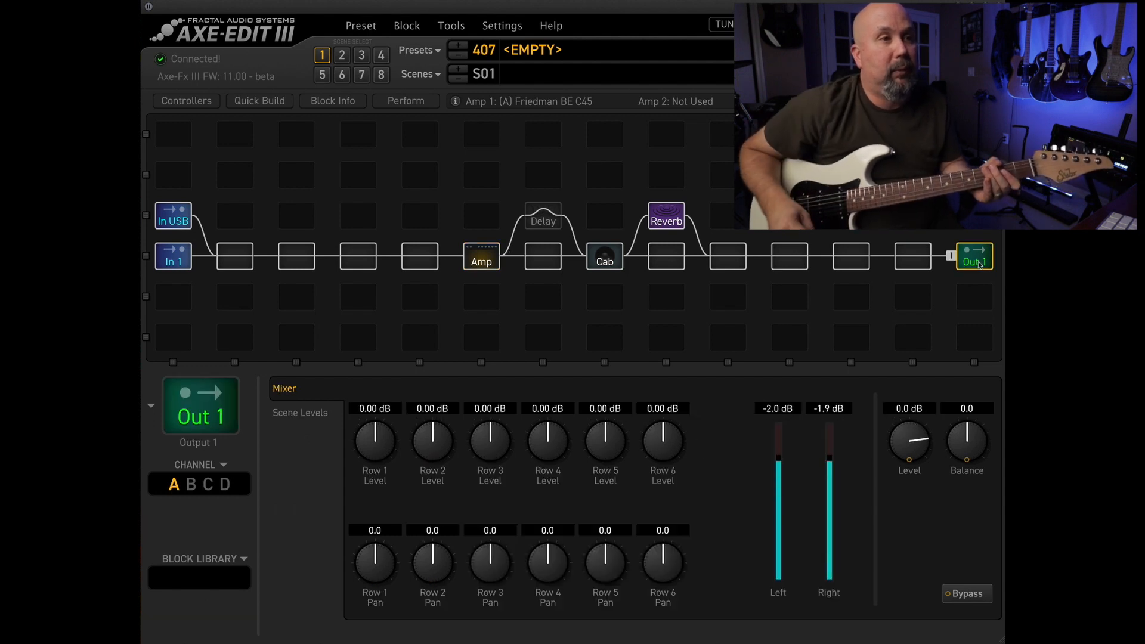
left_click(481, 259)
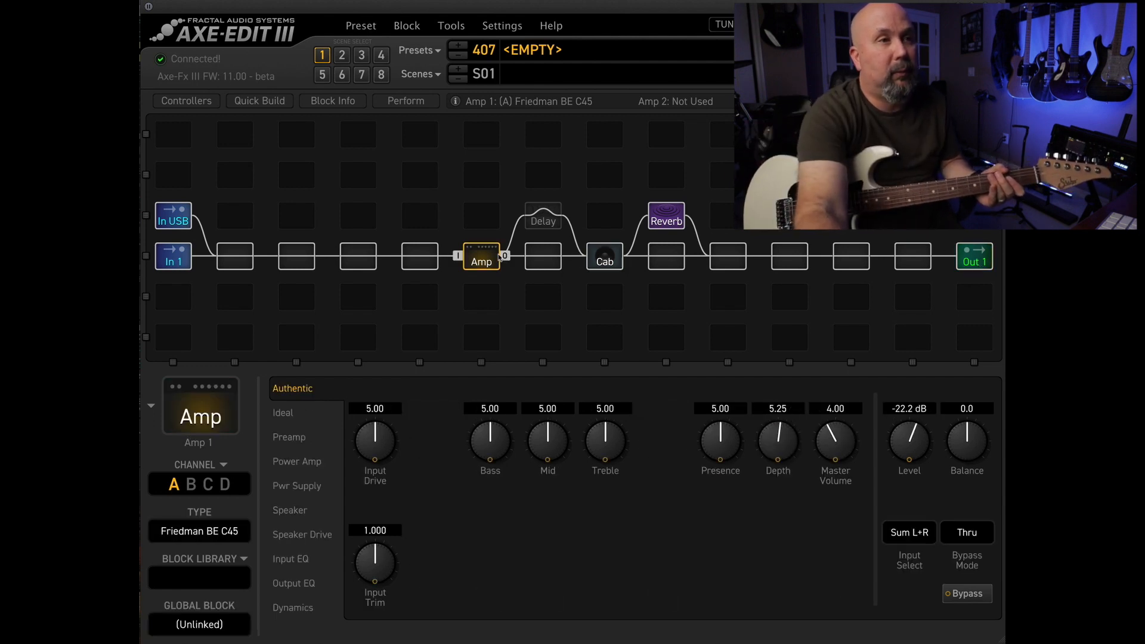
left_click(975, 256)
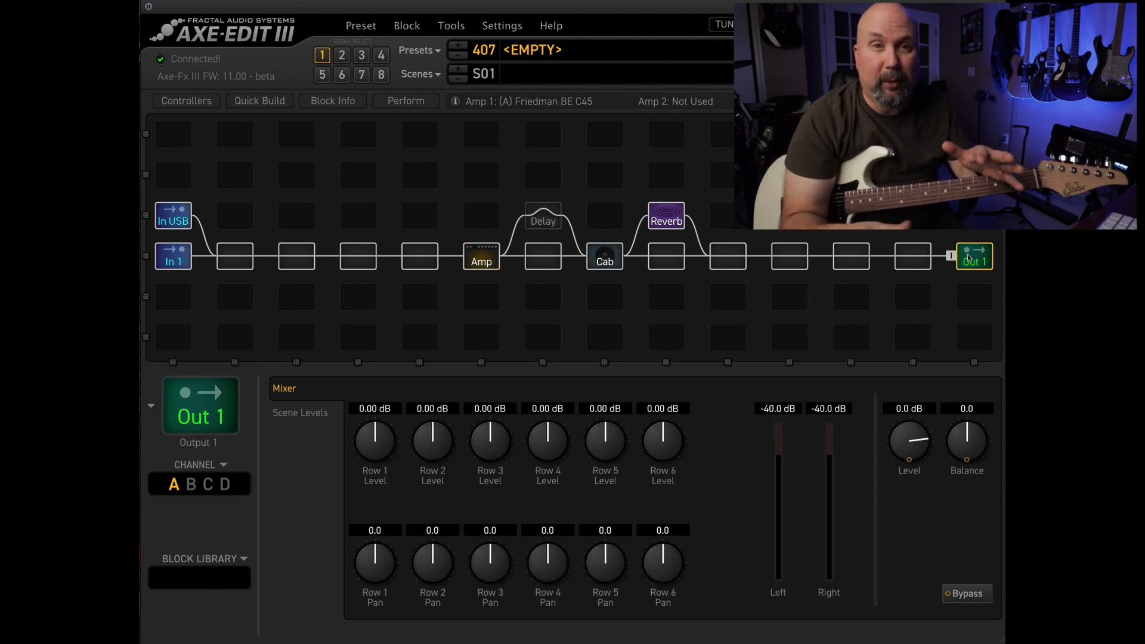